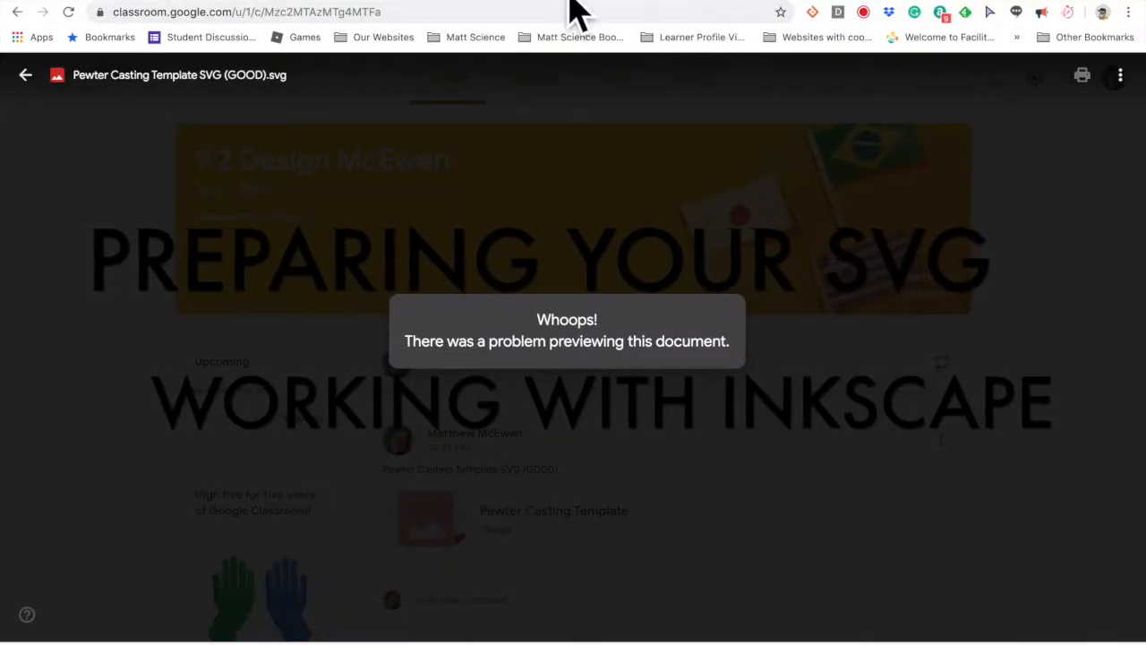
Dismiss the failed preview and open the Pewter Casting Template SVG (GOOD).svg attachment in a new window.
click(25, 74)
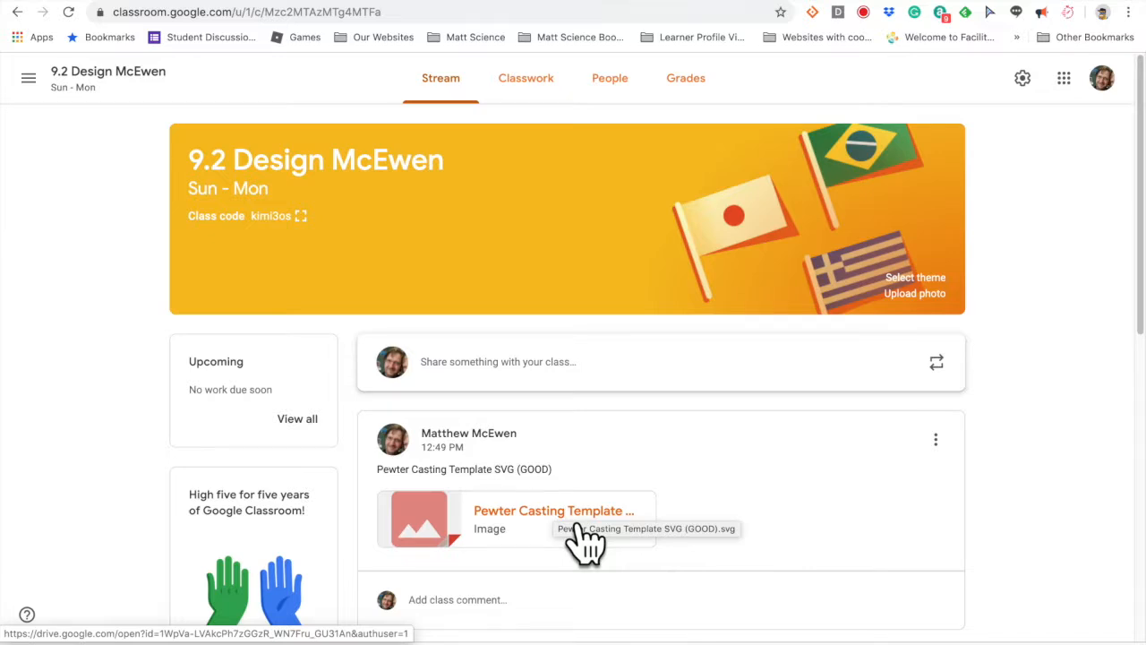
scroll(down, 3)
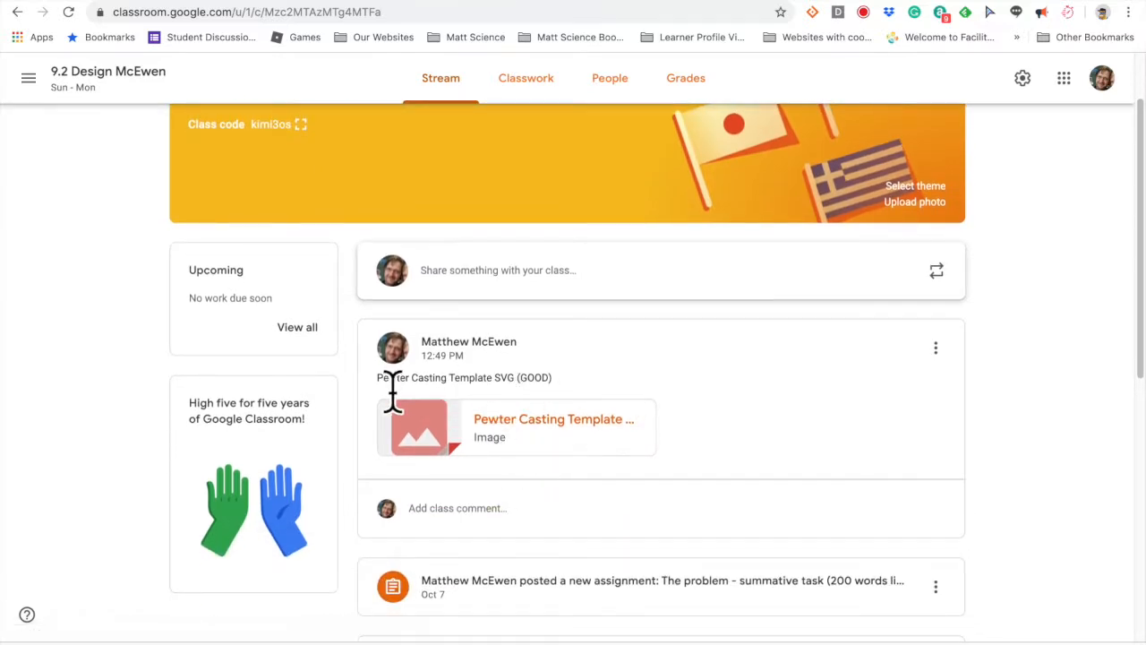
mouse_move(549, 391)
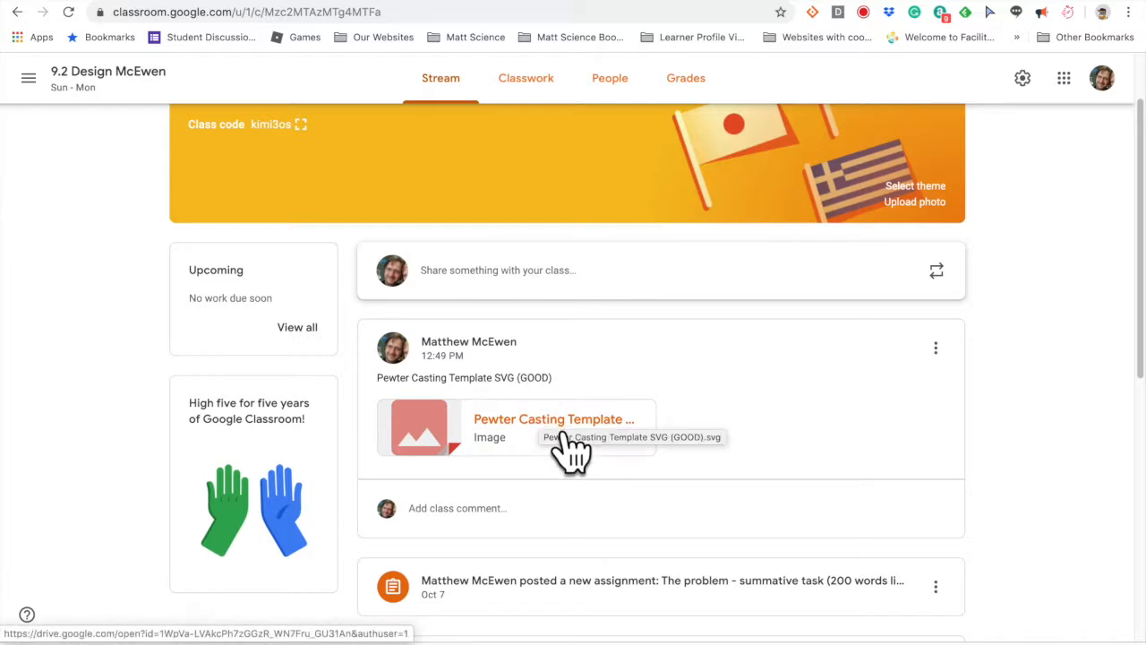
click(553, 418)
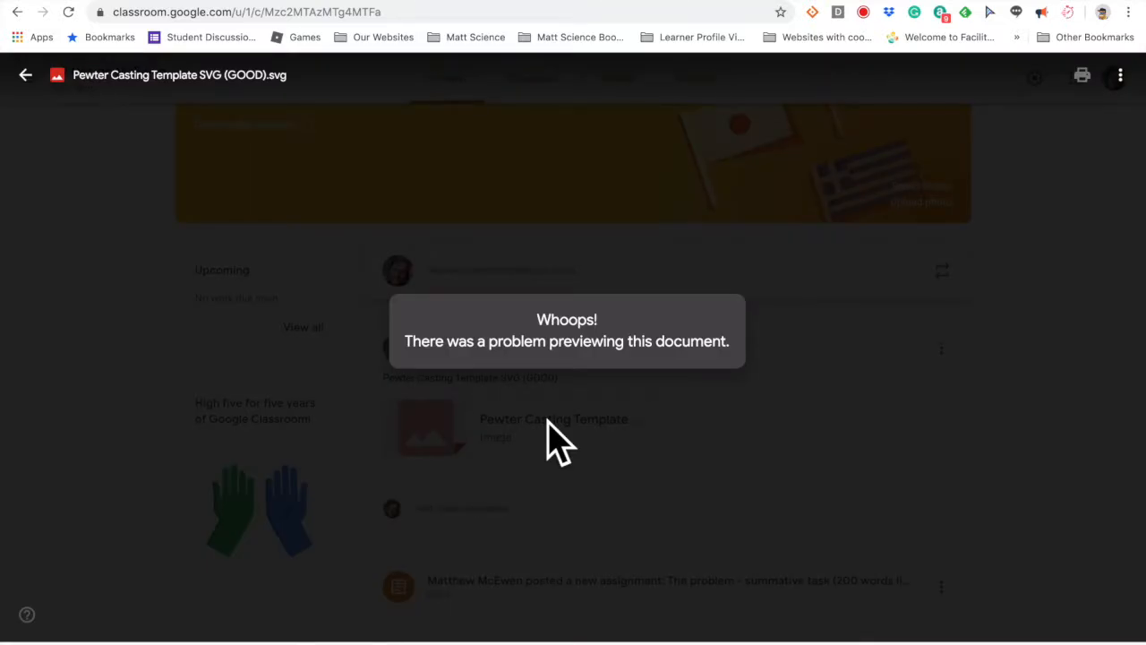
click(1119, 75)
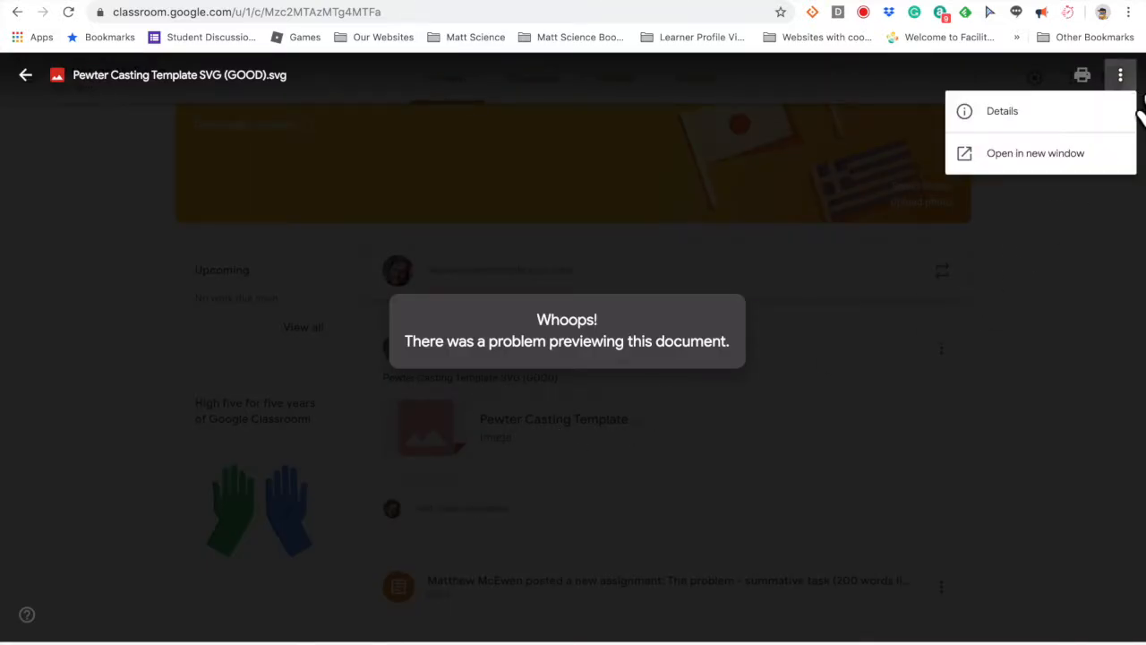
click(1031, 152)
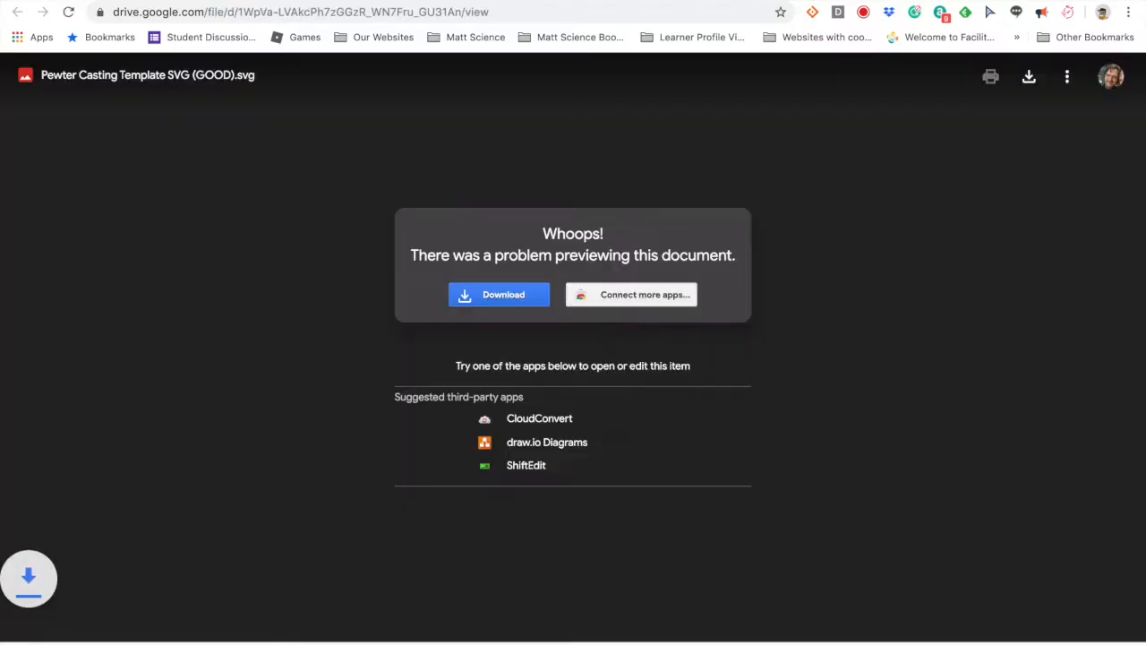
Open the downloaded pewter casting template SVG with Inkscape.
right_click(28, 577)
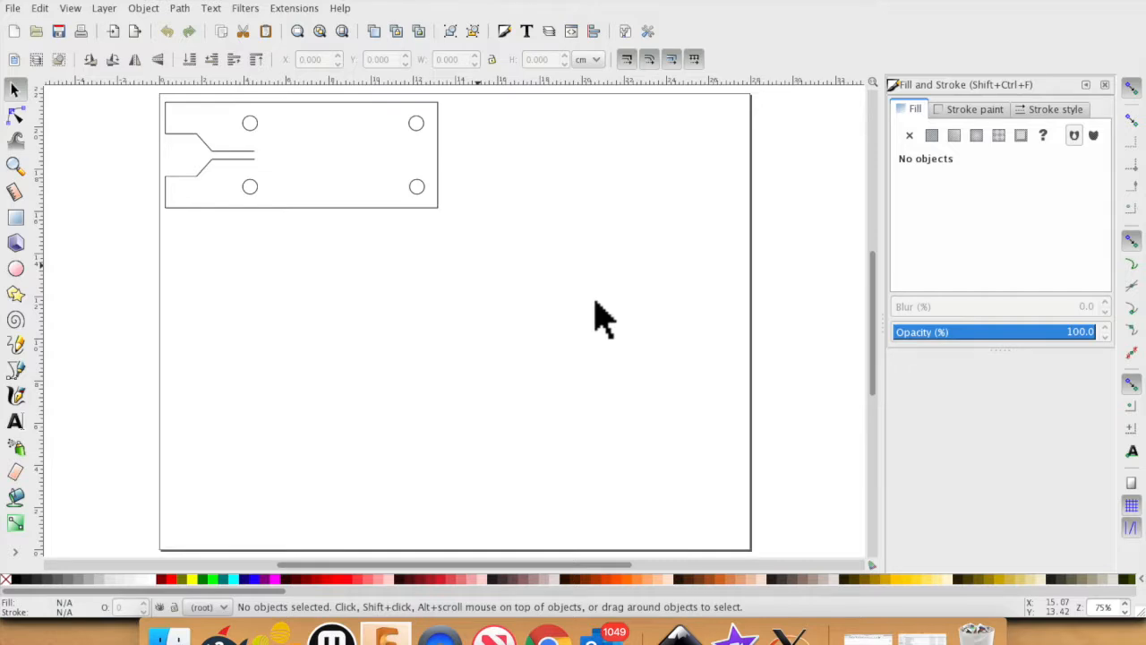
In Document Properties, show the custom page size in cm (27.94 × 21.59).
scroll(down, 3)
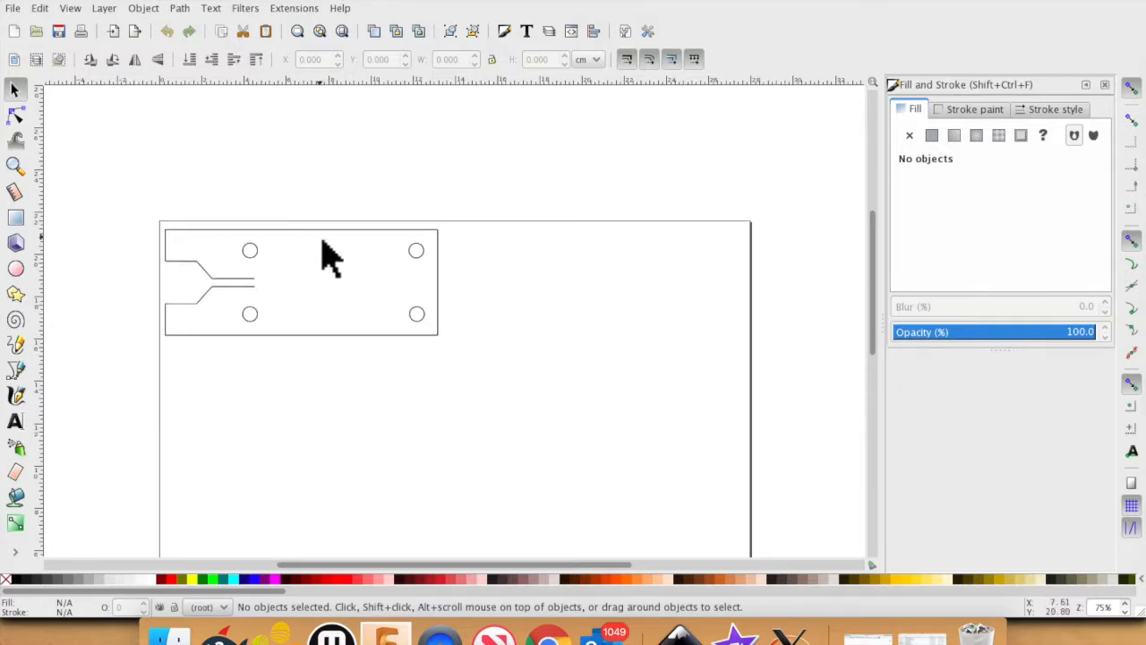
click(13, 8)
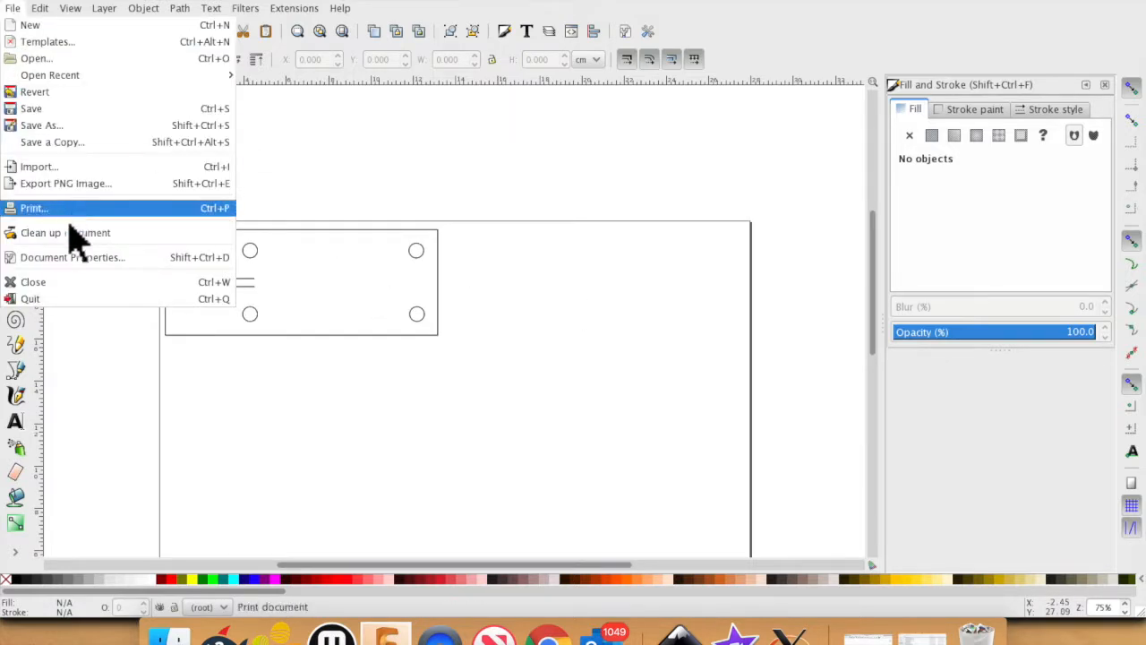
click(73, 257)
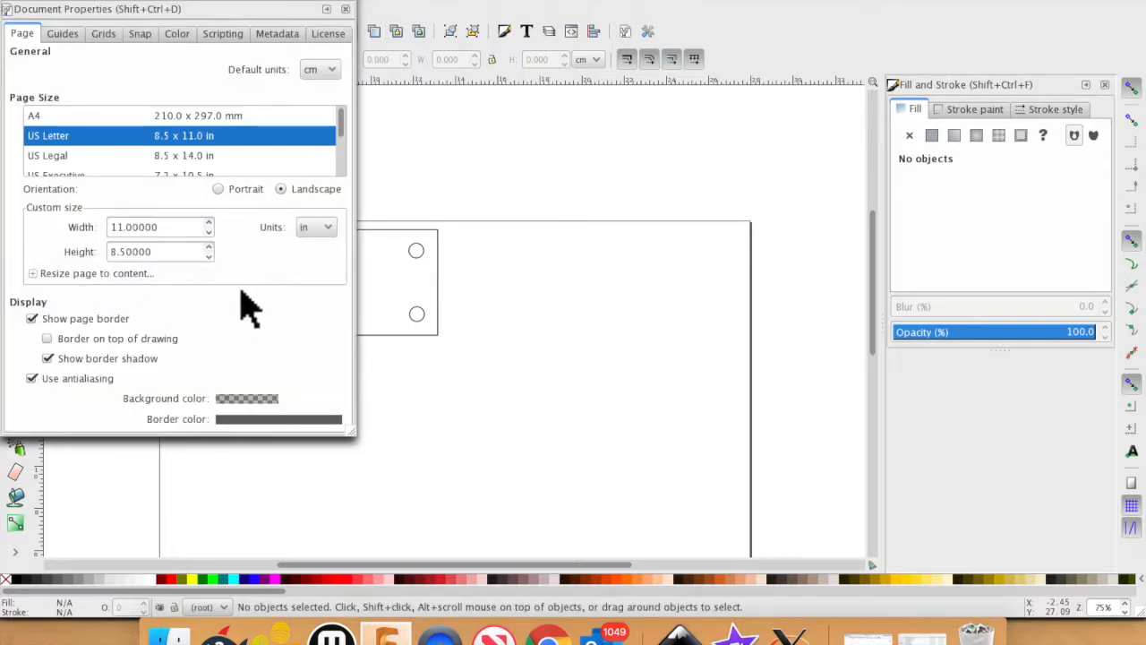
mouse_move(286, 94)
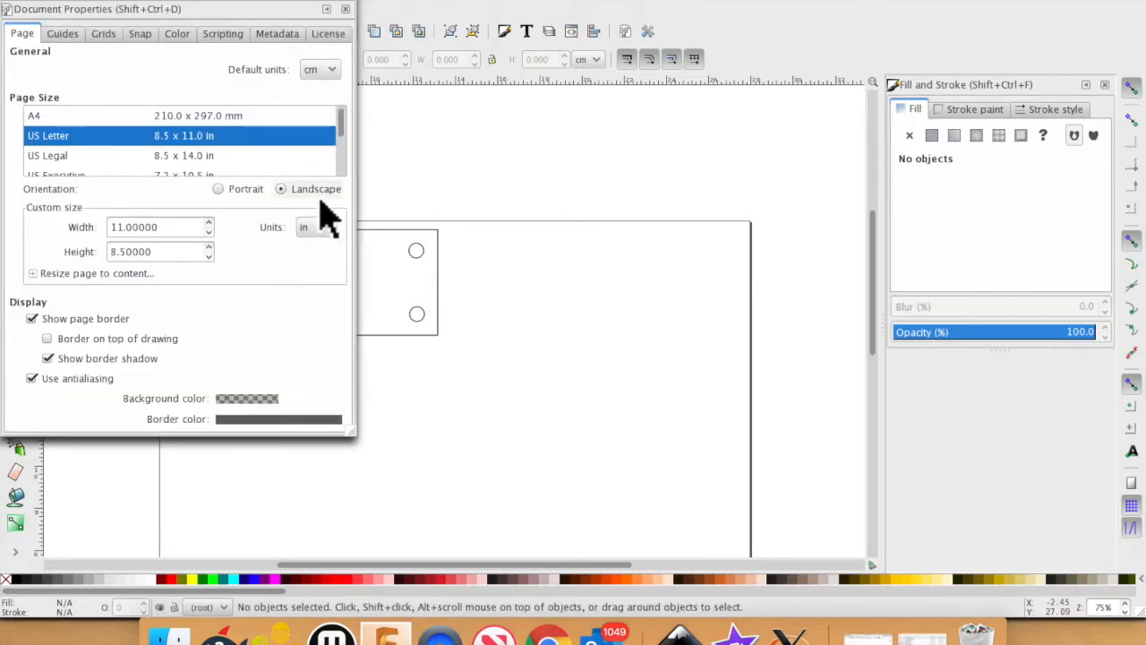
click(316, 227)
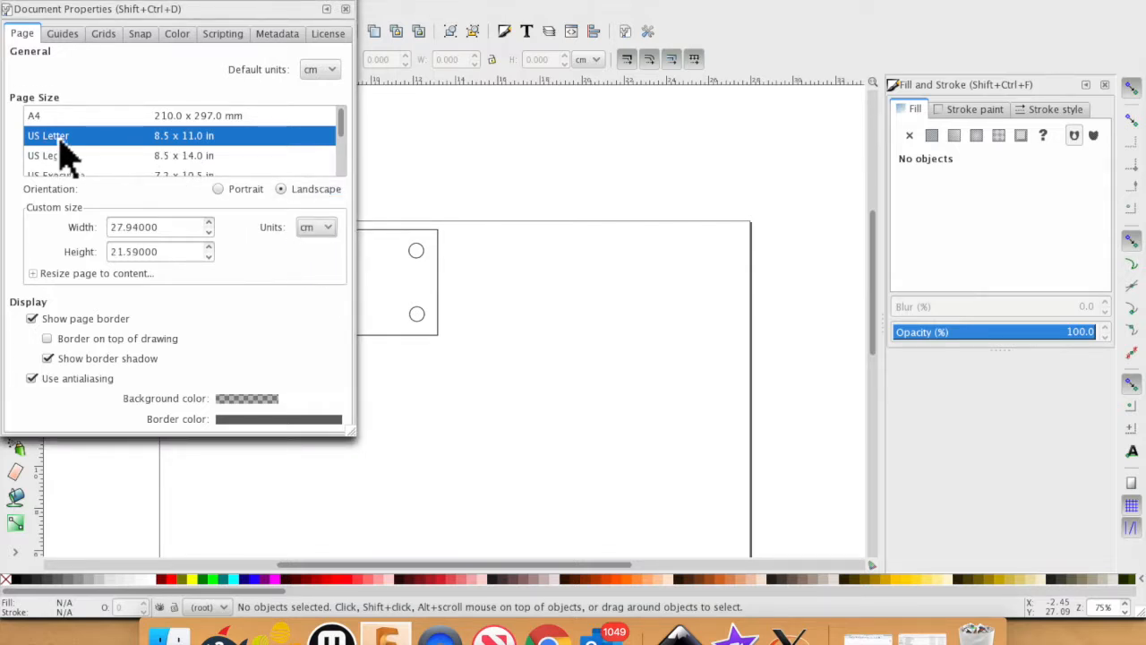
mouse_move(515, 443)
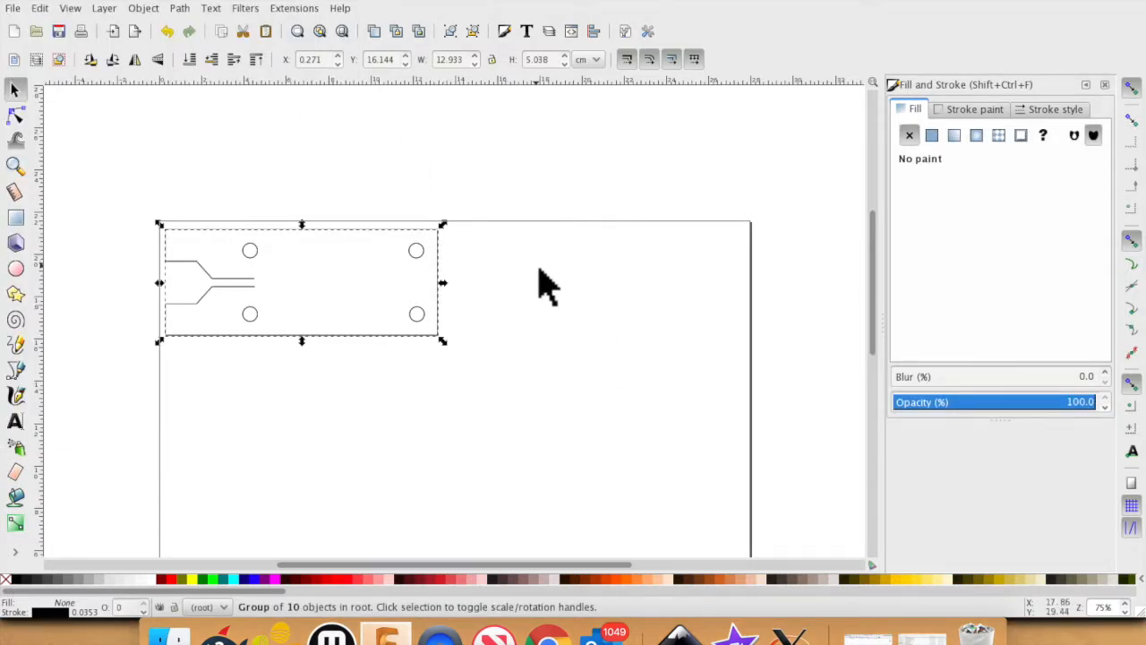
mouse_move(466, 76)
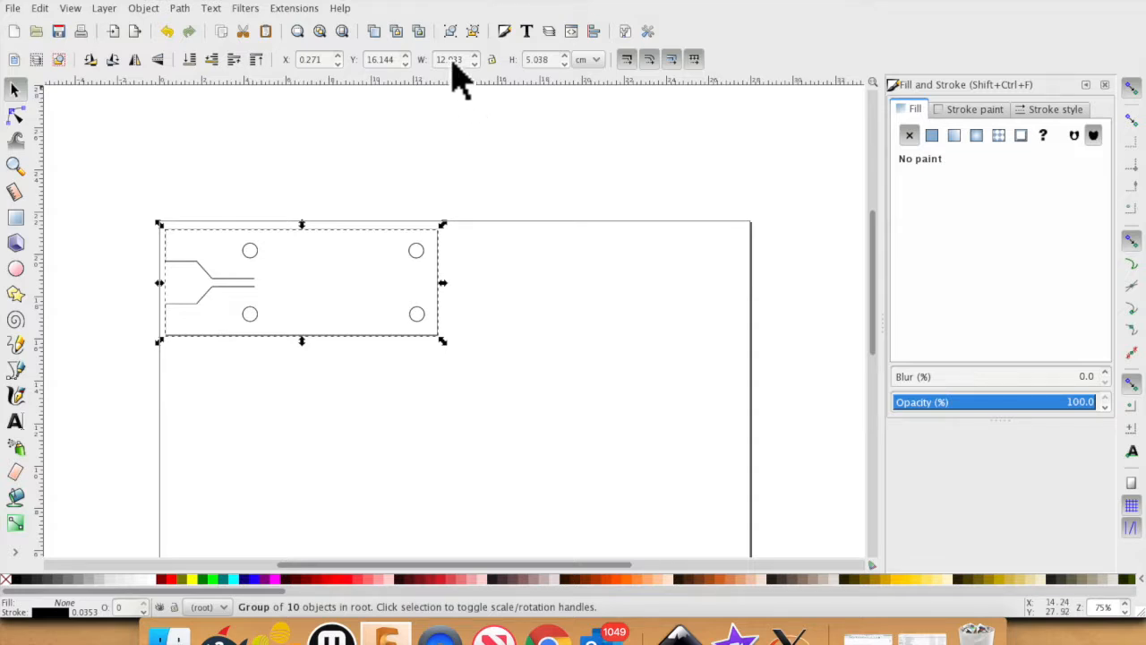
mouse_move(358, 300)
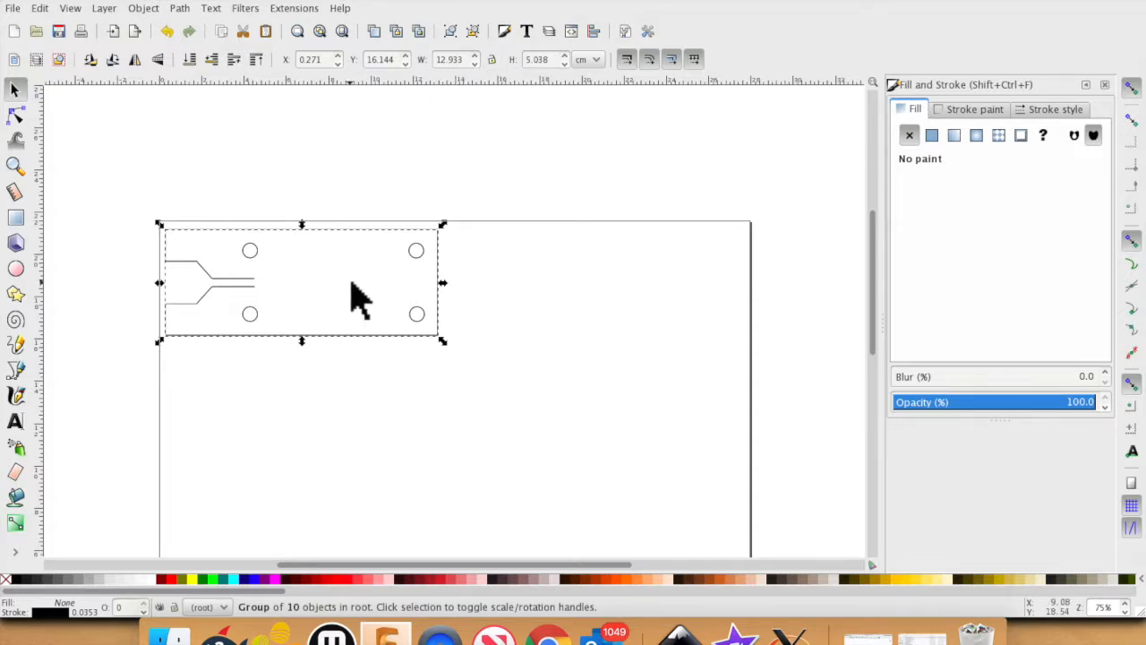
mouse_move(362, 220)
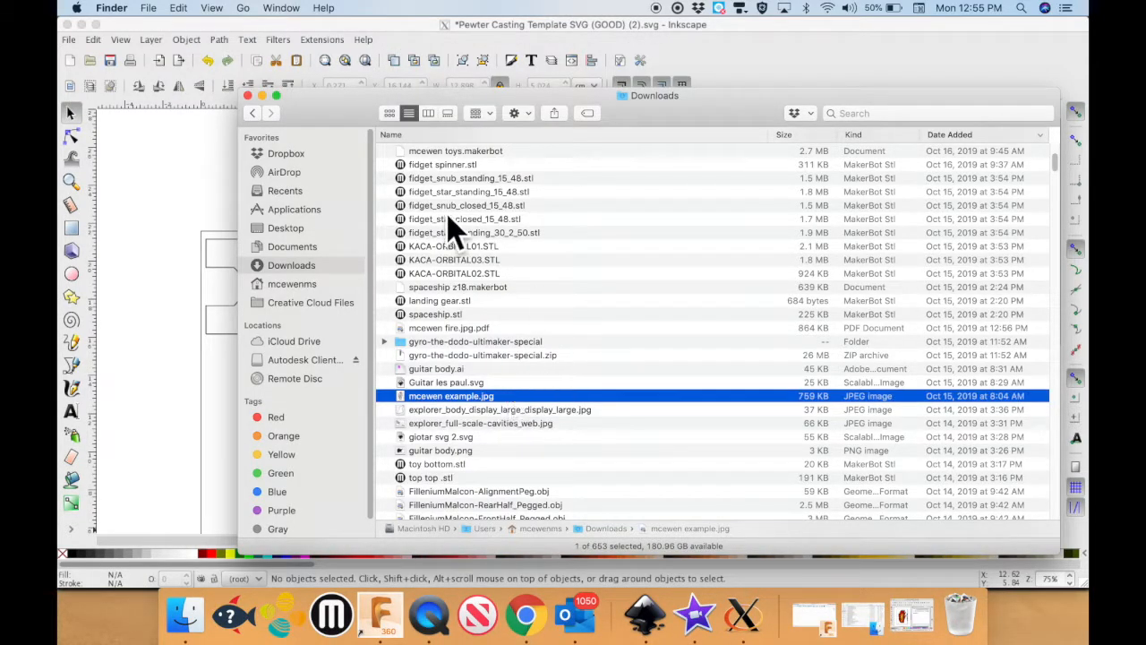
mouse_move(421, 421)
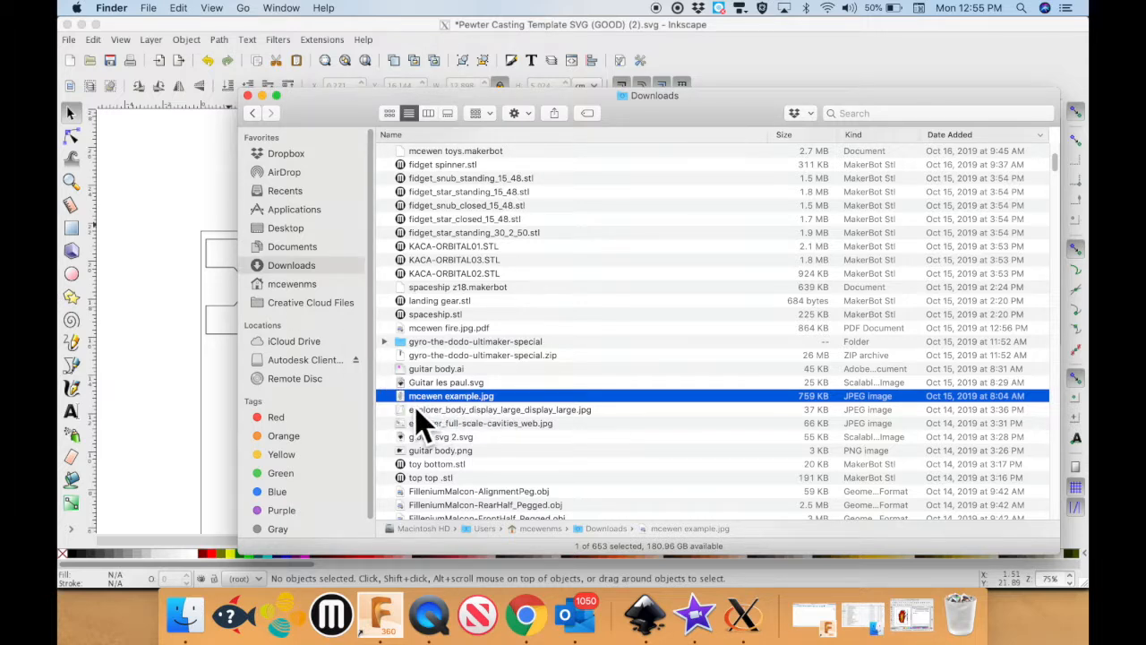
mouse_move(482, 424)
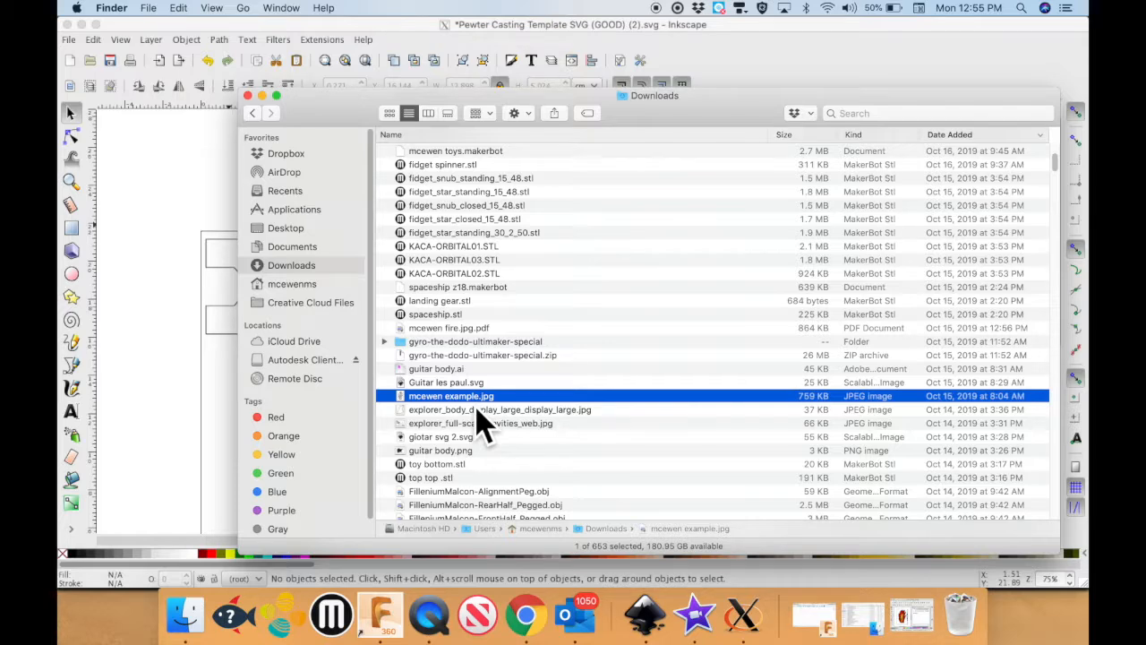
mouse_move(486, 419)
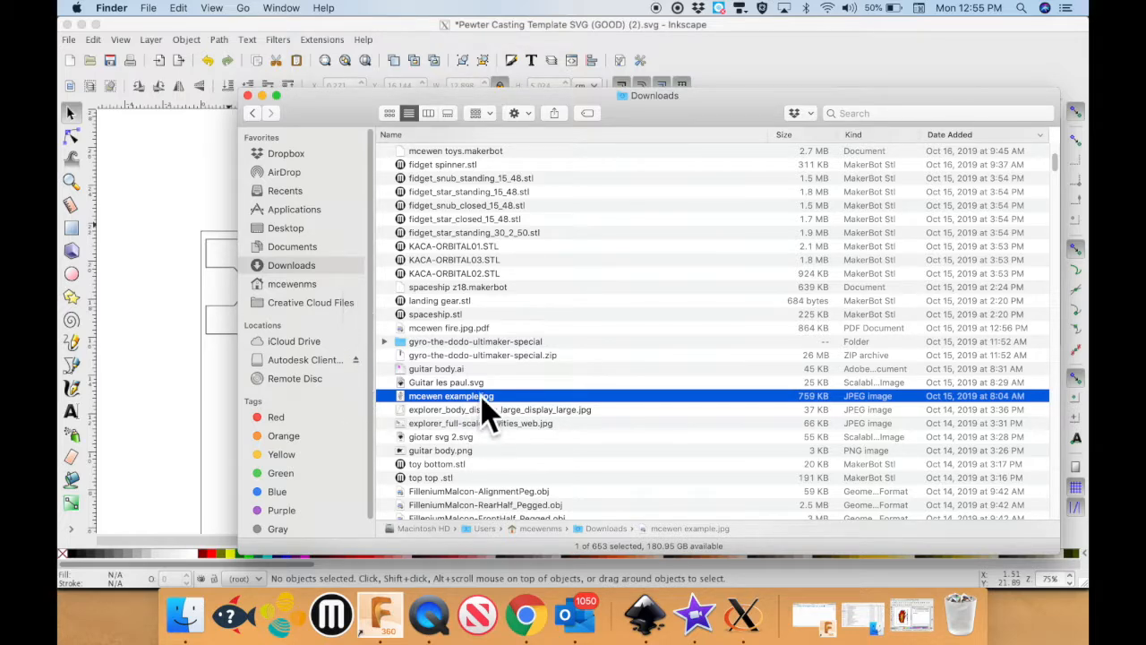
double_click(451, 396)
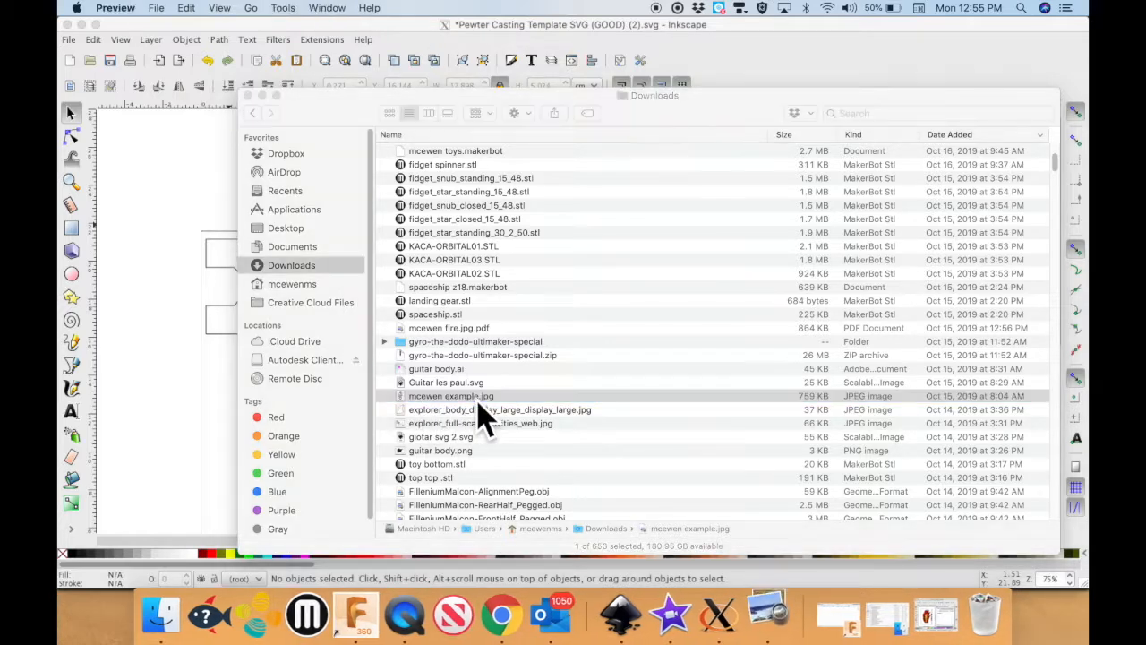
double_click(451, 396)
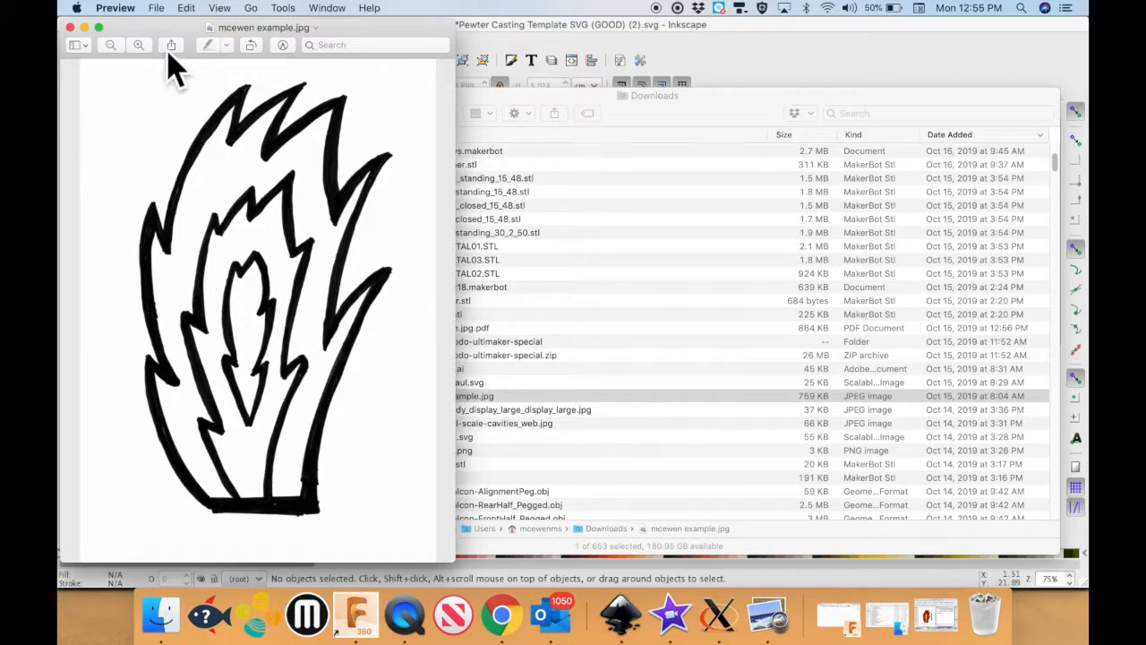
mouse_move(85, 54)
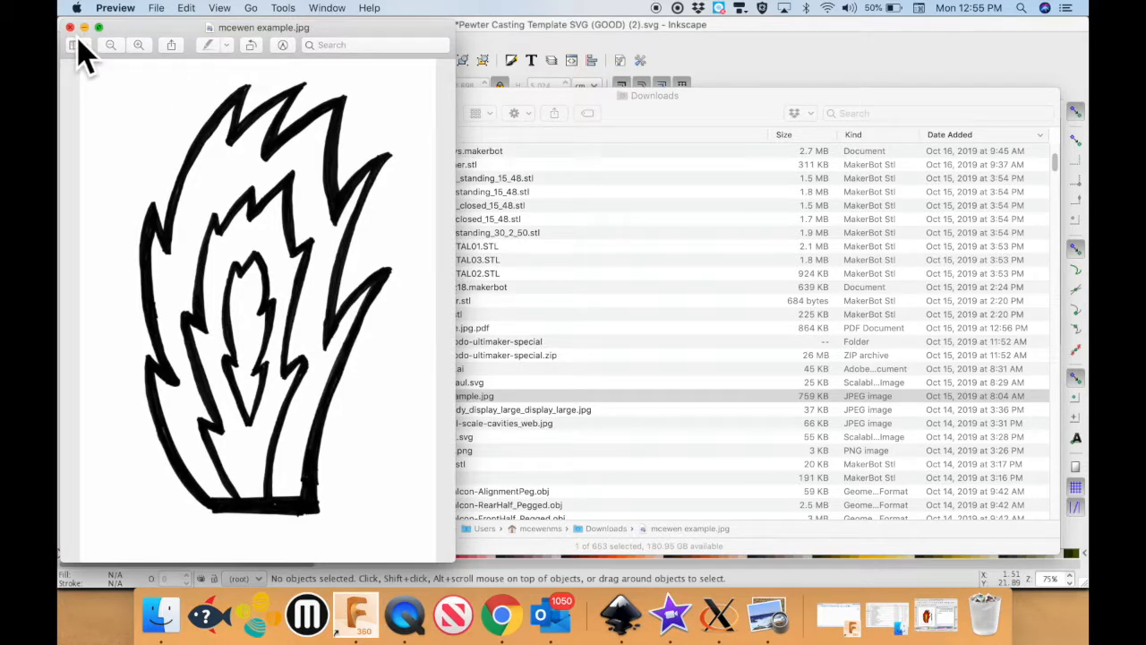
click(69, 28)
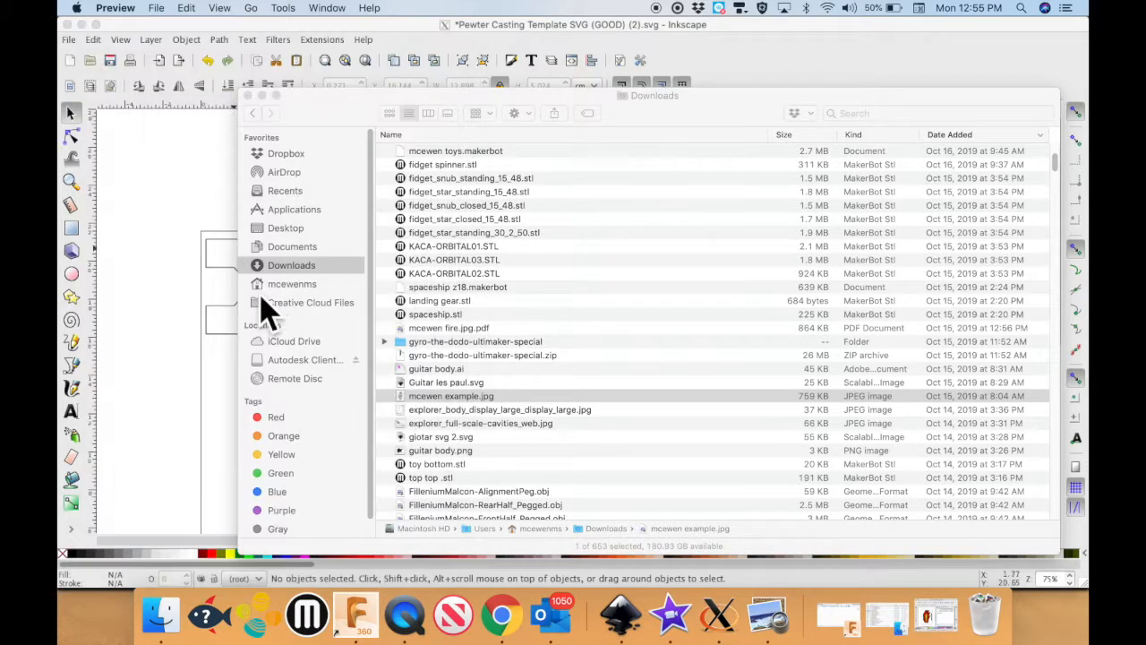
Open mcewen example.jpg from Downloads as an embedded image.
click(92, 40)
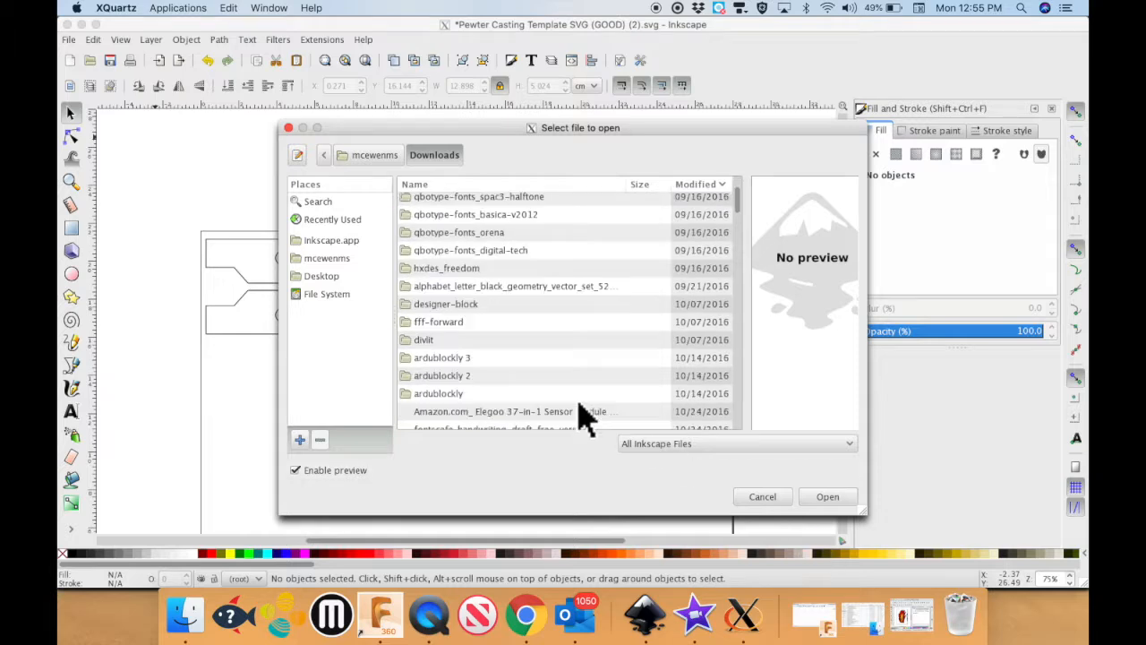
scroll(down, 3)
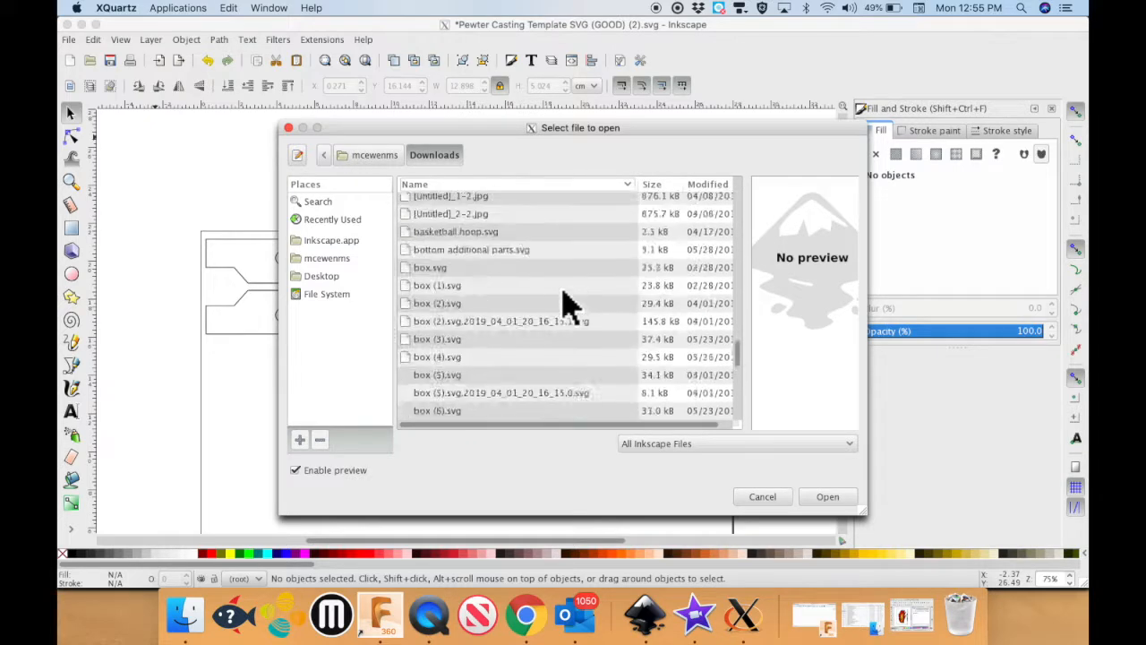
click(439, 281)
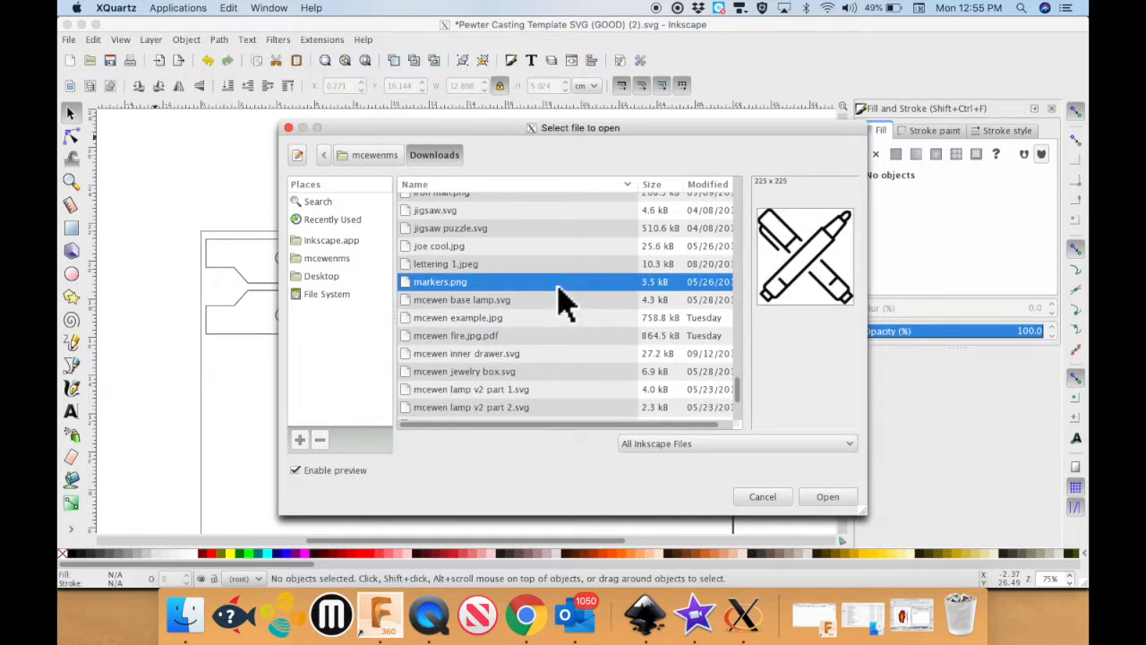
click(457, 317)
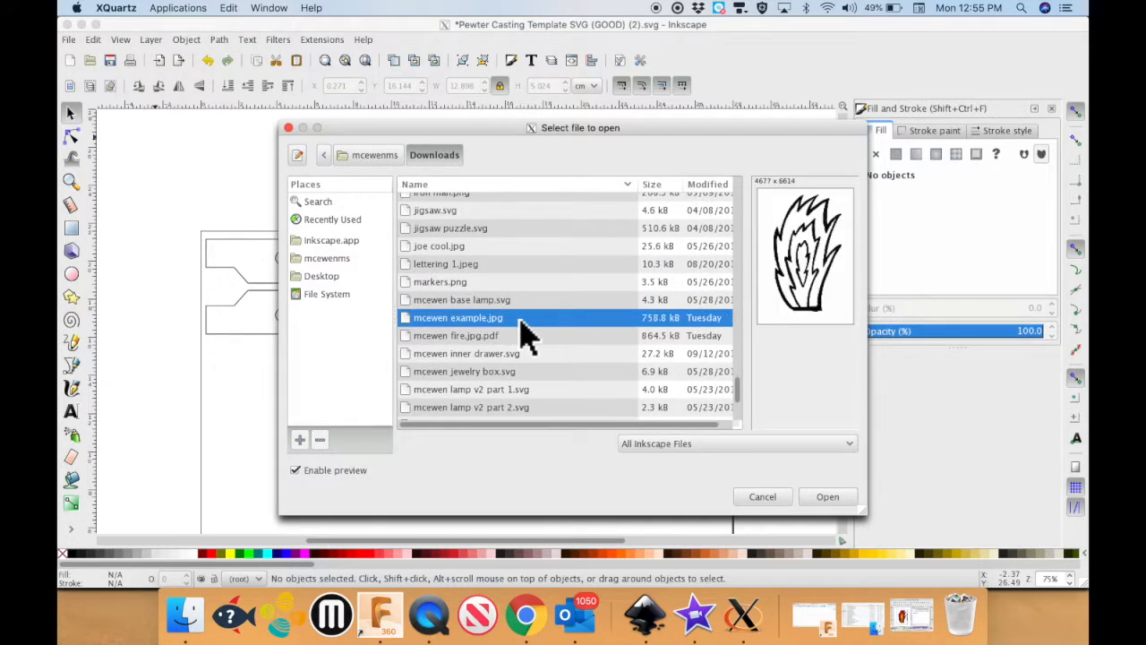
click(826, 496)
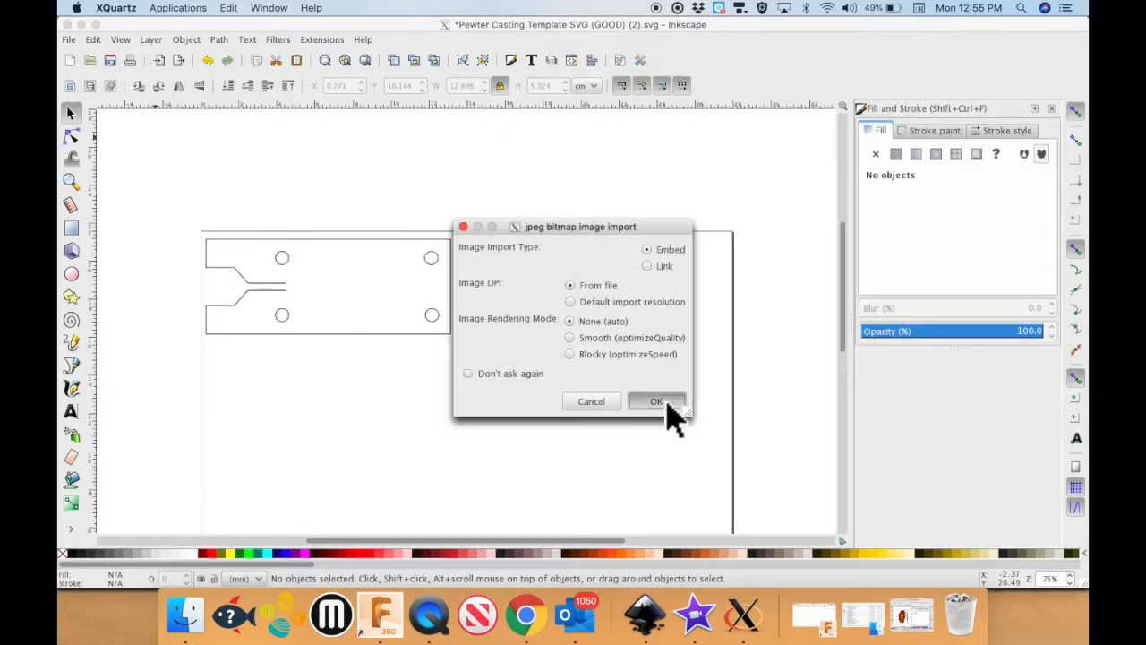
click(655, 400)
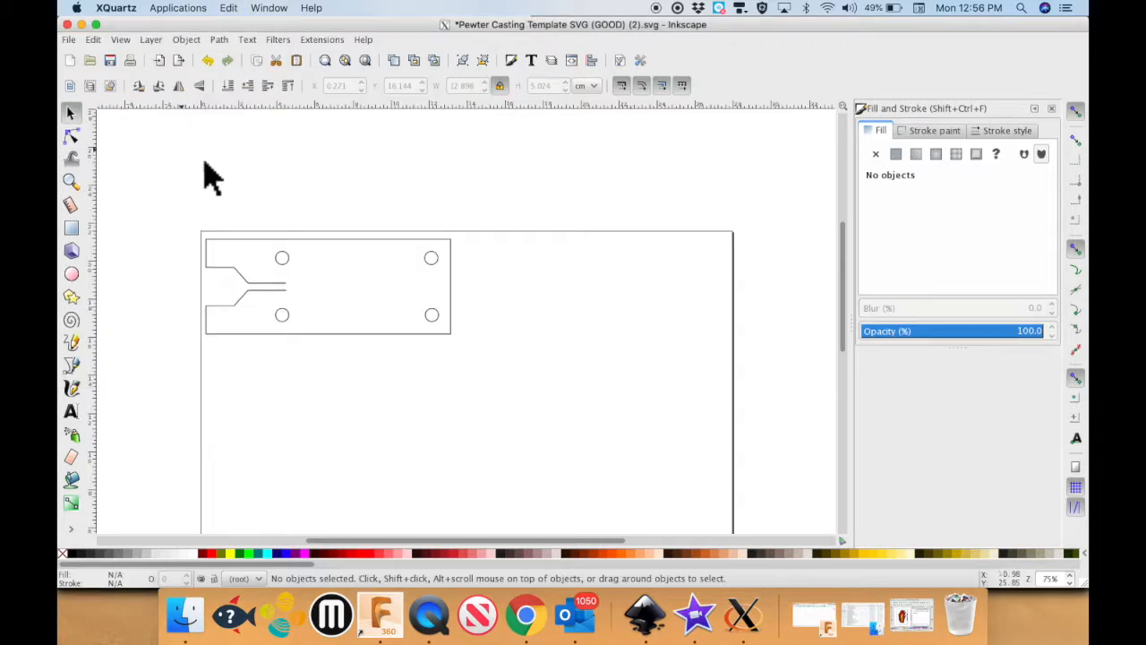
Switch to the mcewen example.jpg document window from the Window menu.
click(268, 8)
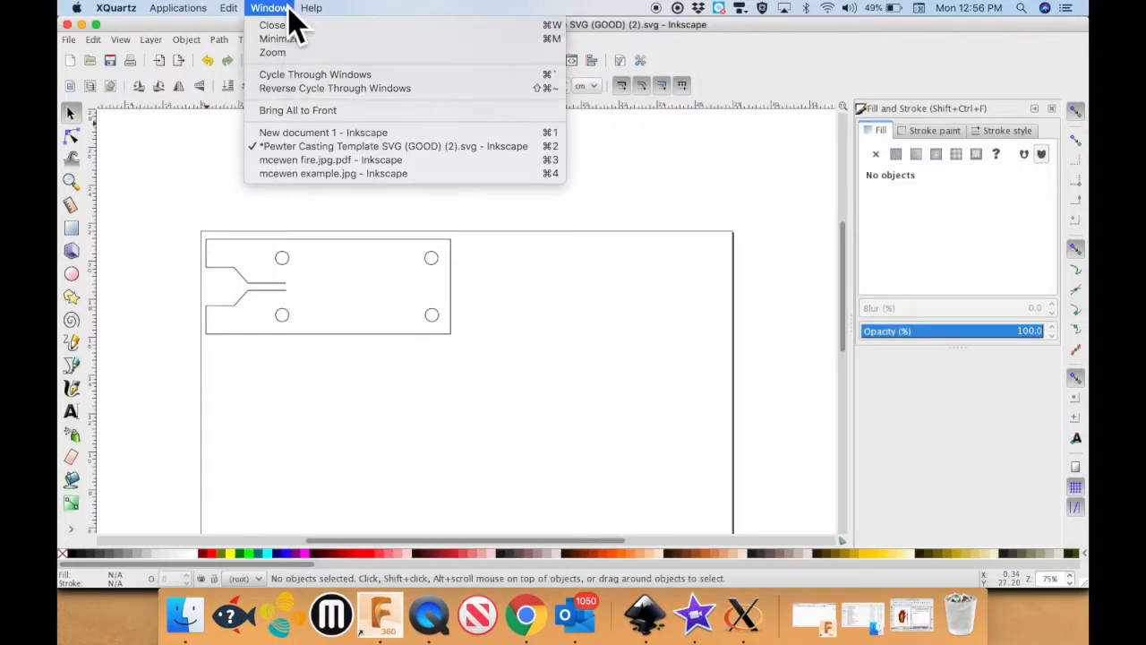
click(322, 131)
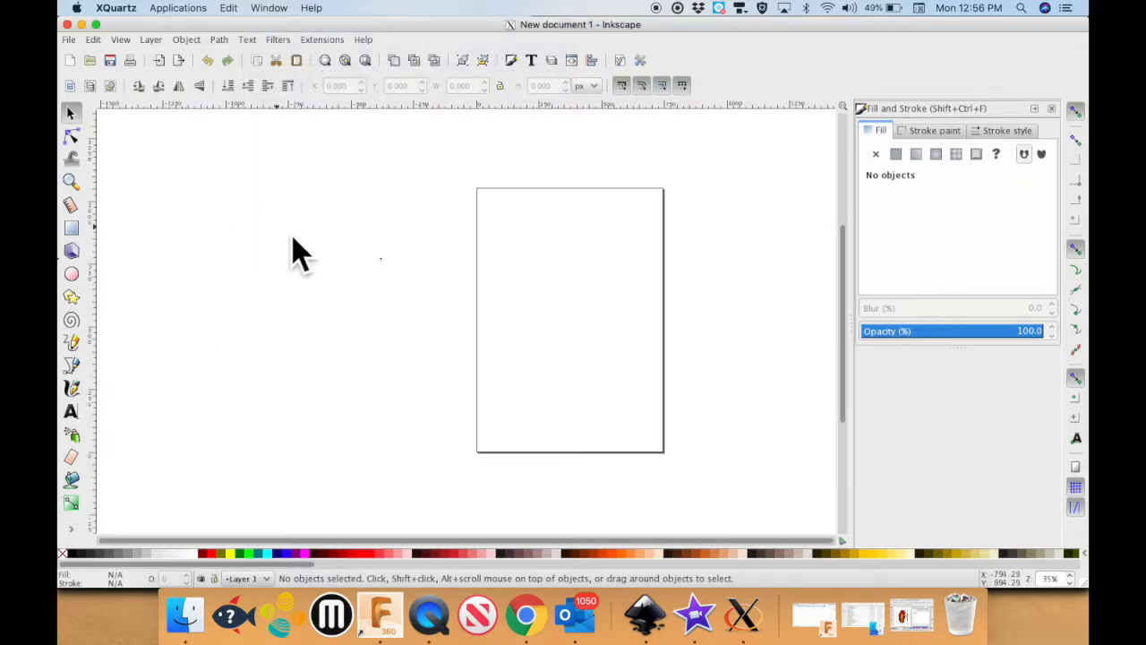
click(268, 8)
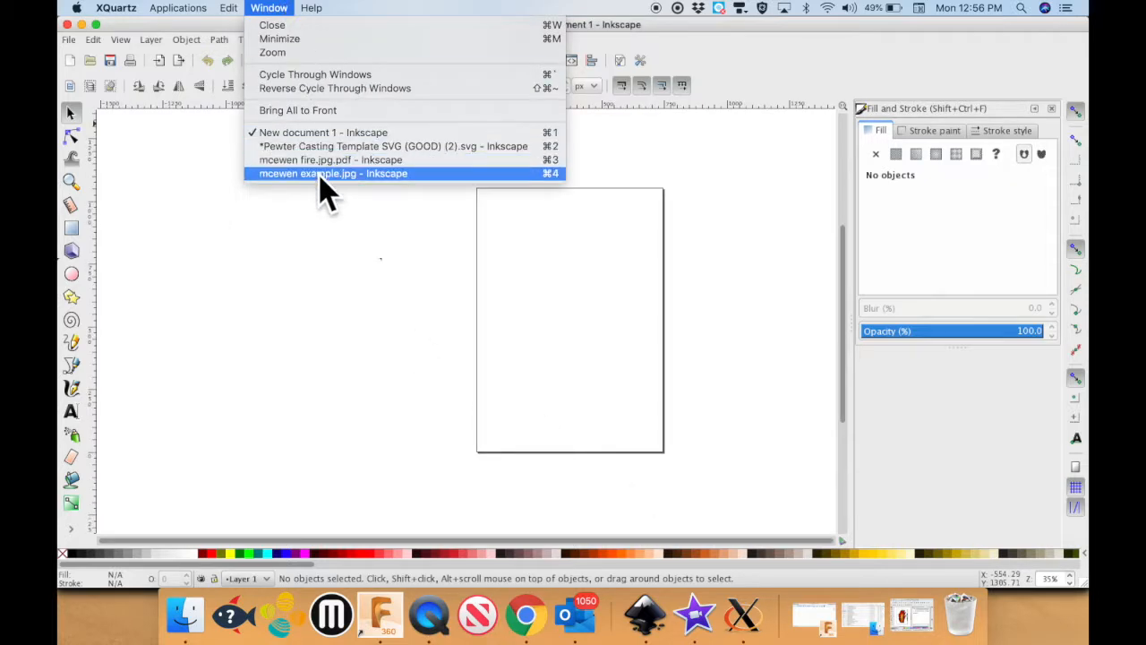
click(332, 173)
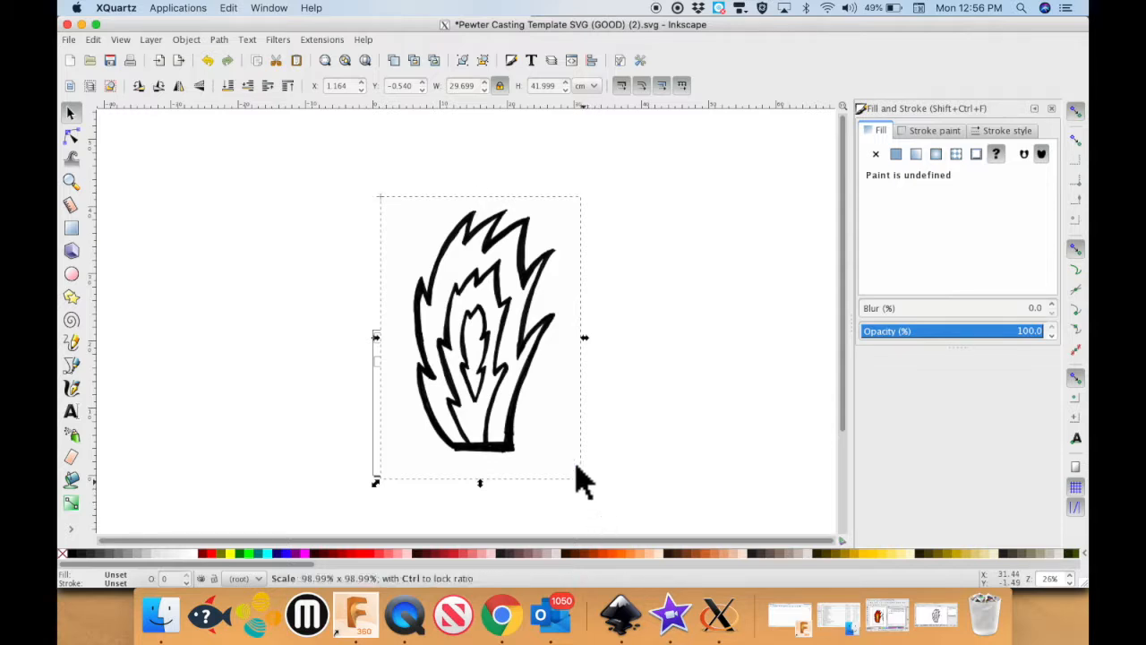
Shrink the flame image to about 4.66 × 6.58 cm and place it below the plate outline.
drag(580, 481, 560, 403)
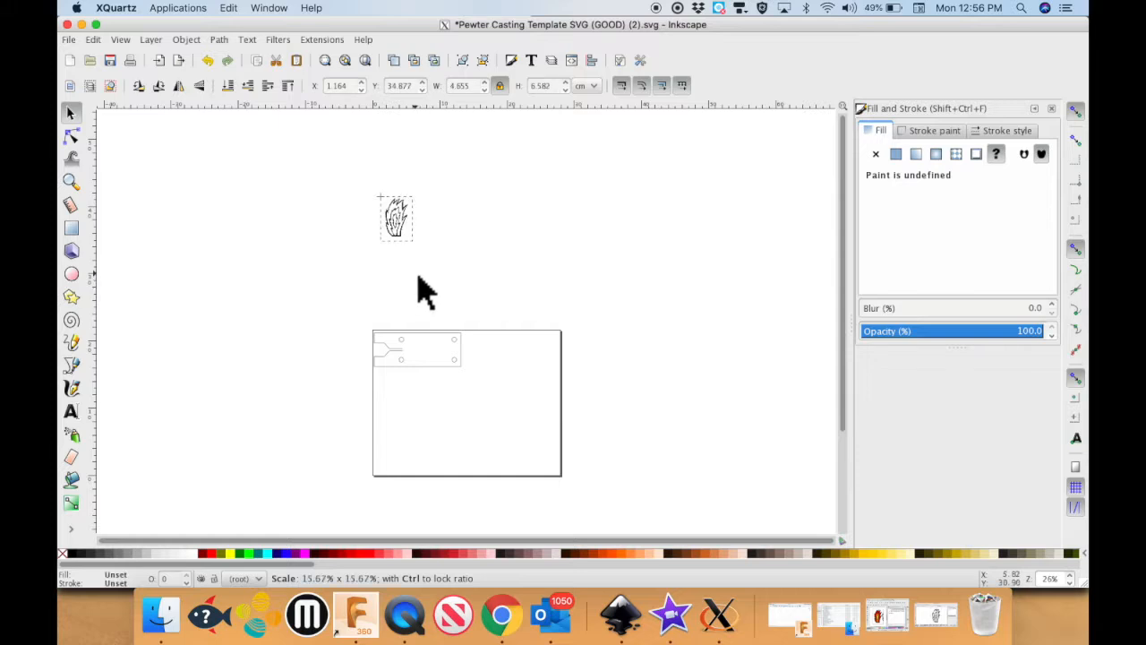
drag(395, 216, 490, 397)
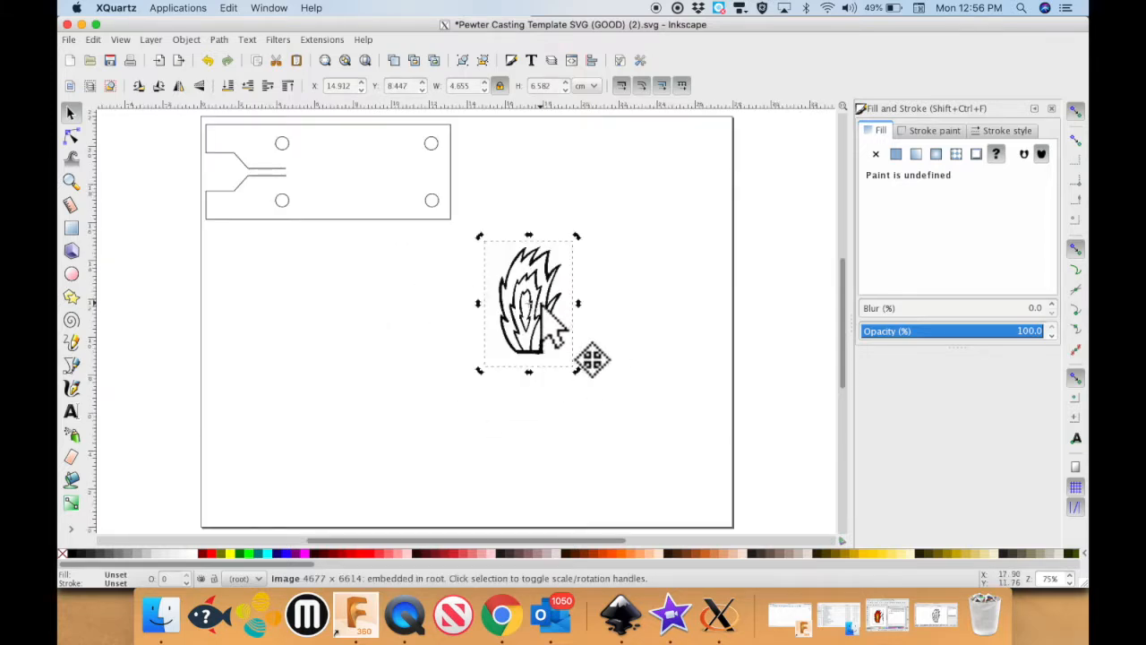
drag(528, 304, 488, 325)
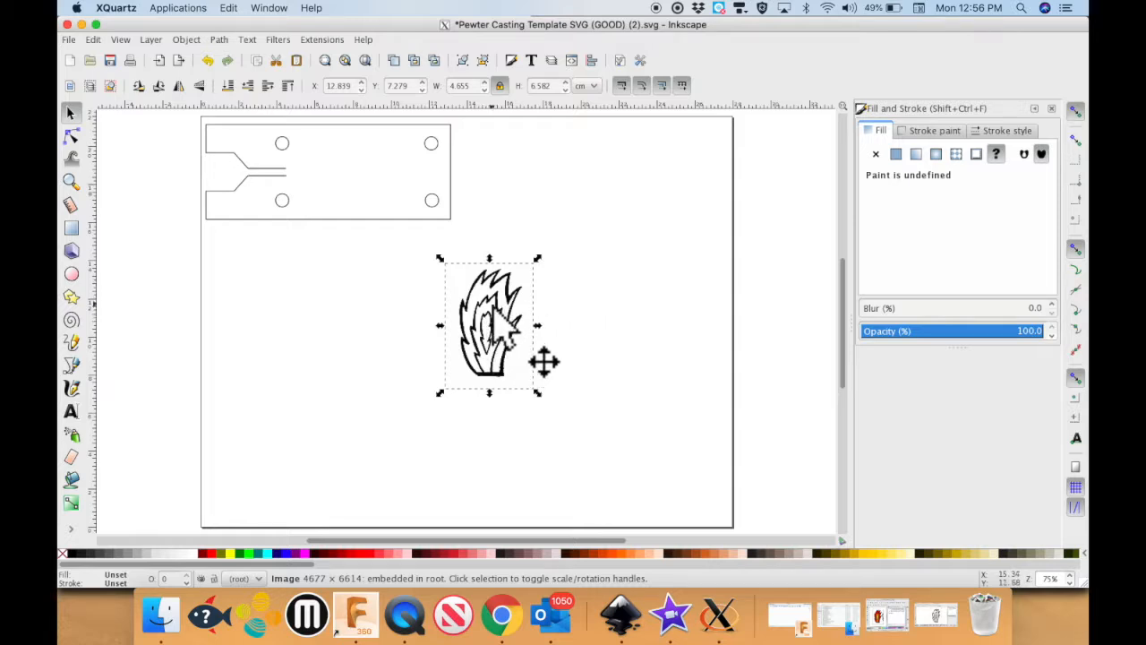
click(218, 39)
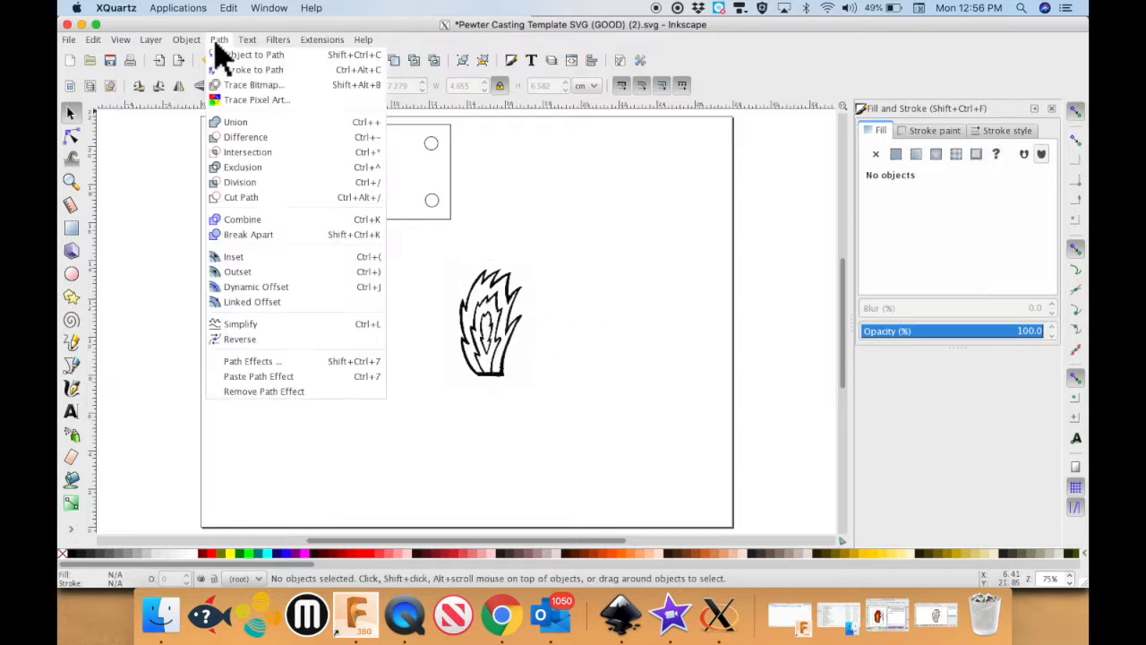
mouse_move(255, 84)
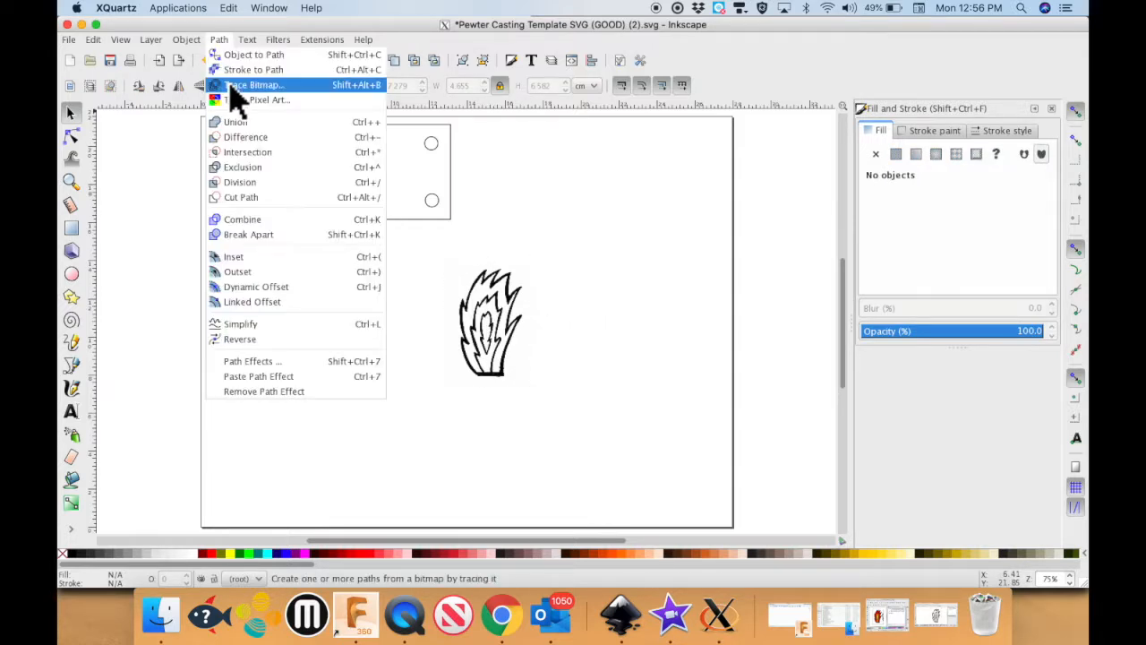
Trace the flame image with Trace Bitmap using Brightness cutoff.
click(254, 84)
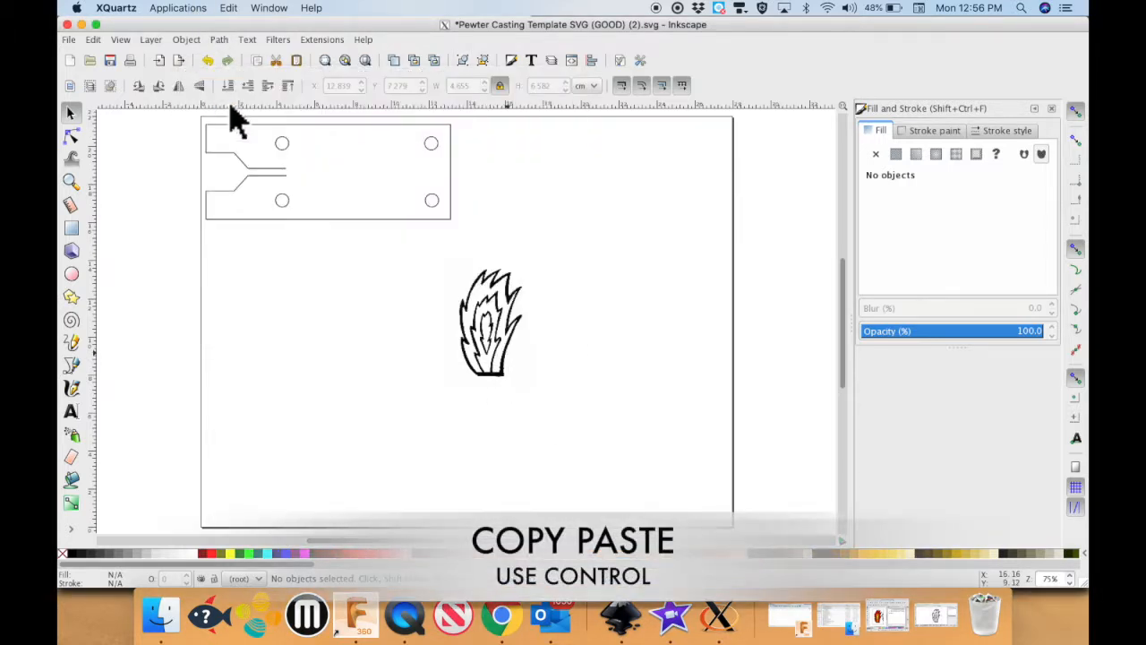
click(488, 324)
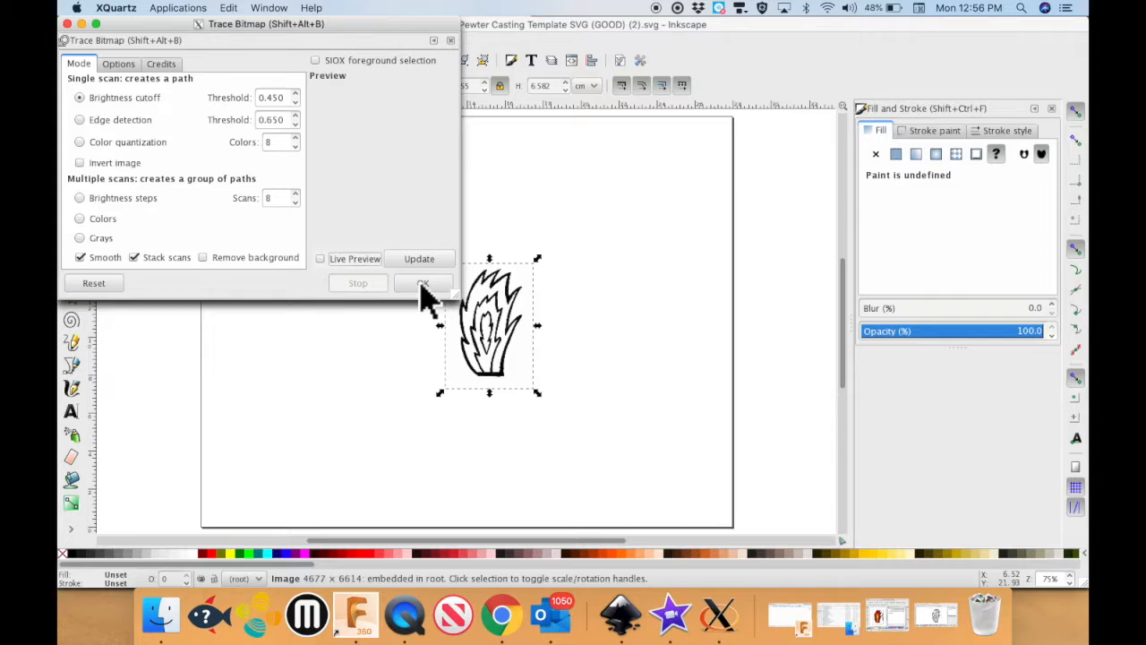
click(320, 259)
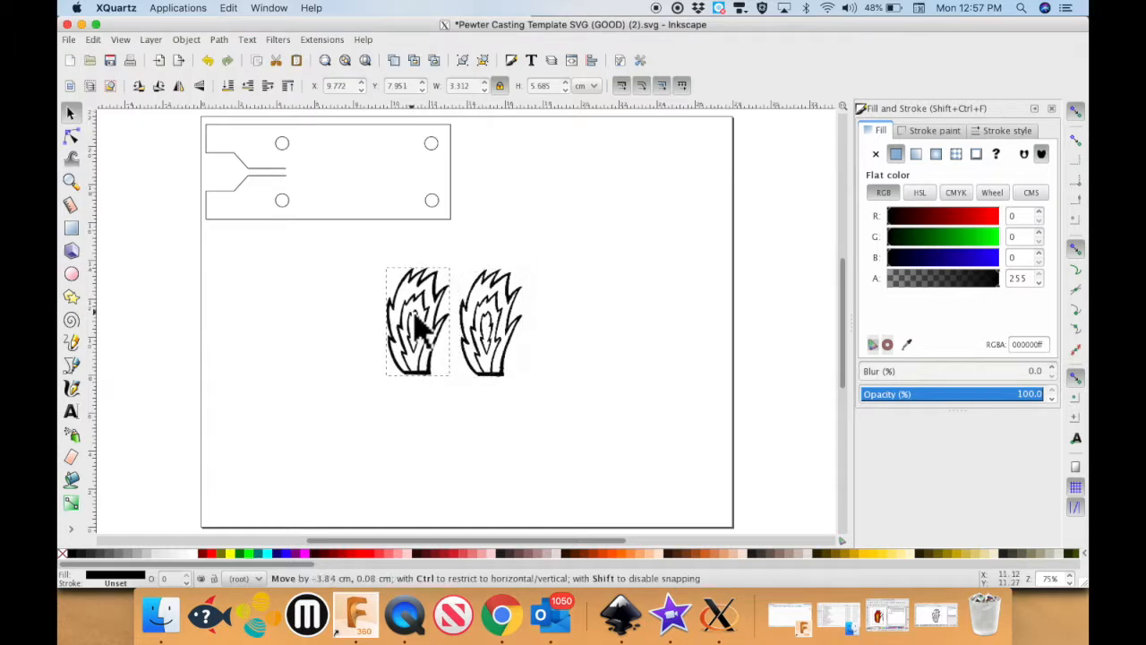
Move the 5322-node traced path beside the original image and inspect its nodes.
drag(418, 322, 411, 320)
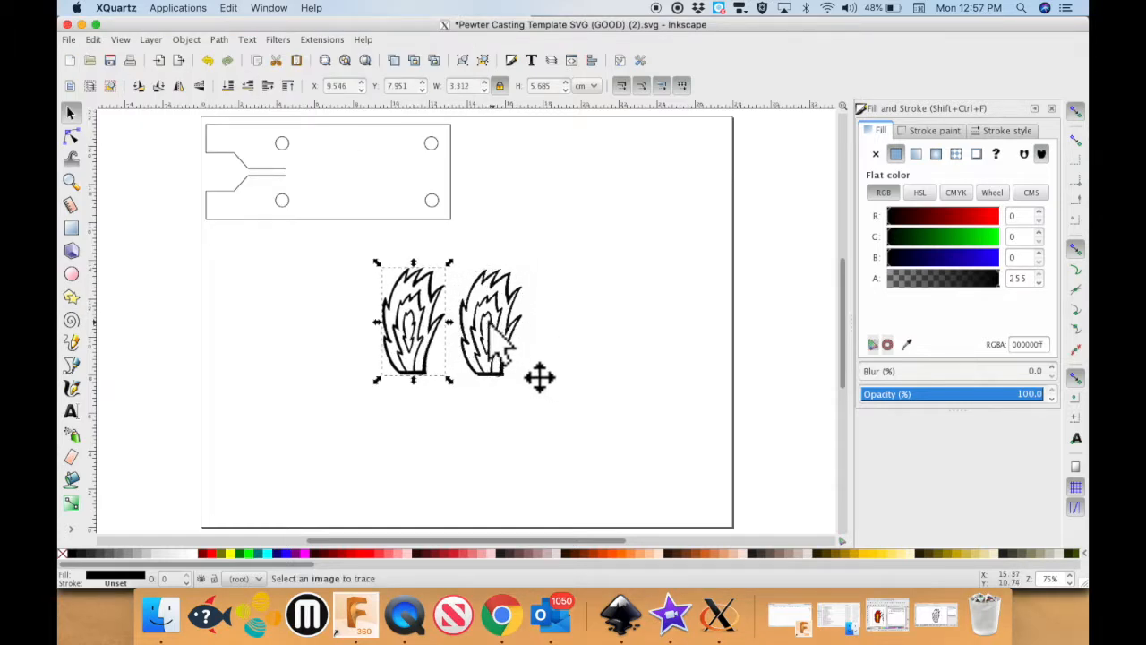
click(71, 136)
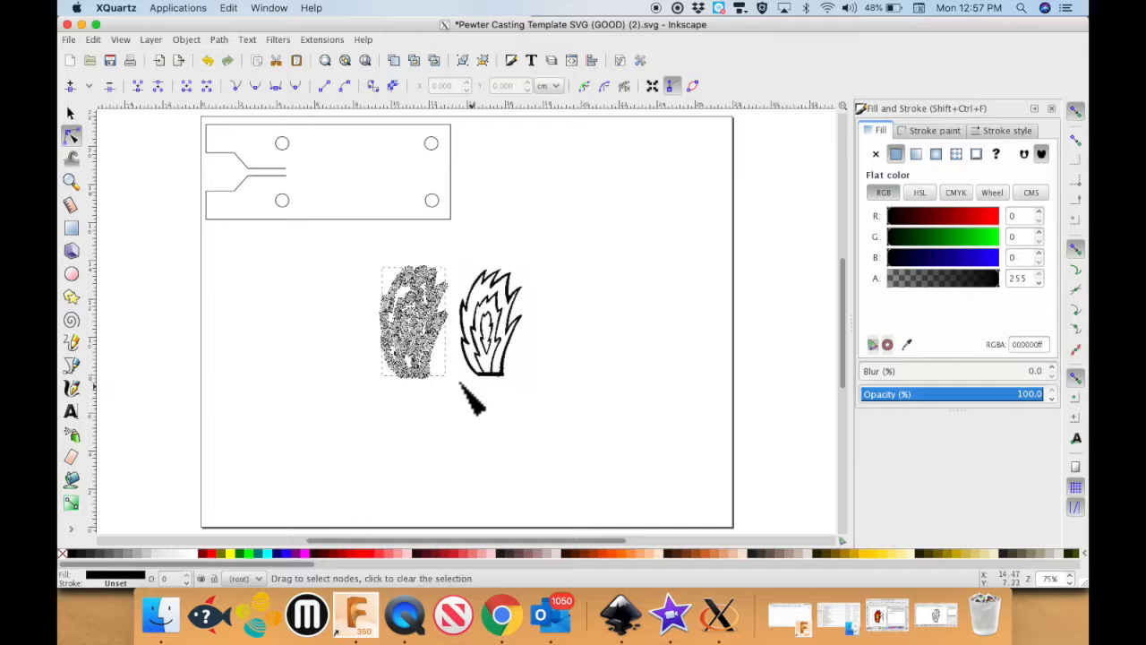
click(412, 322)
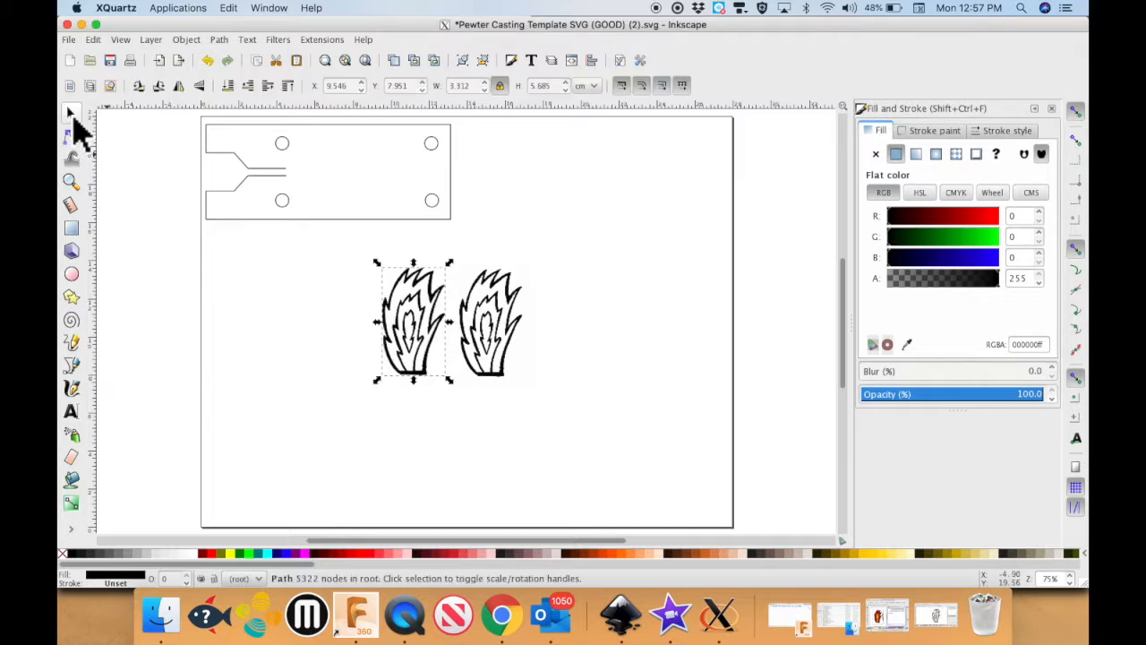
click(488, 322)
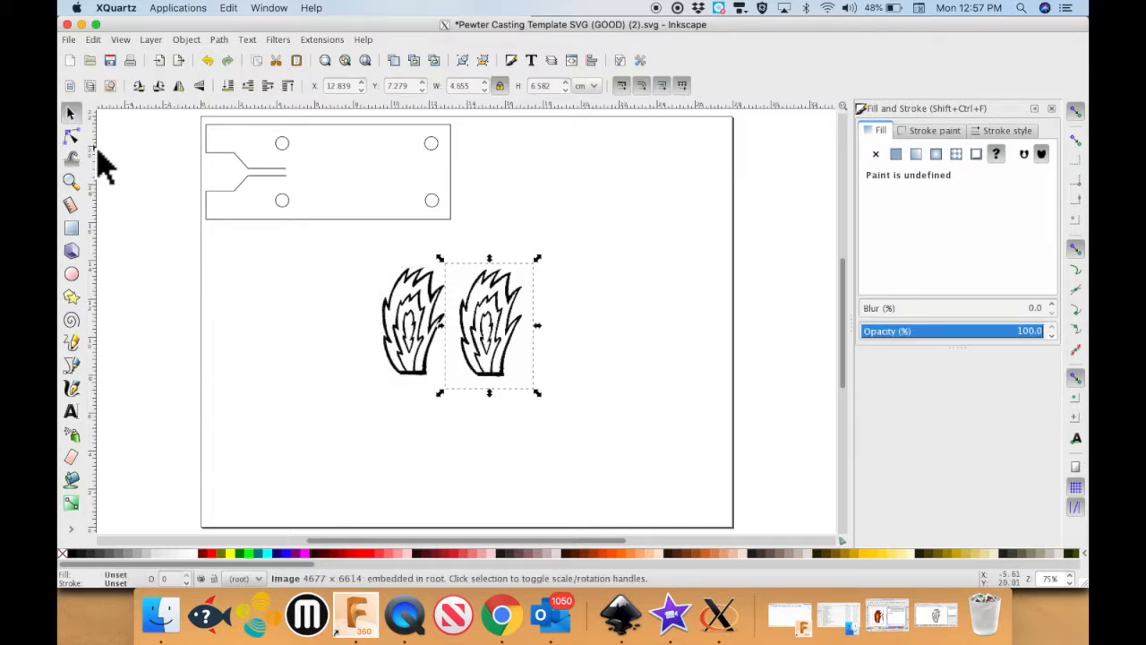
mouse_move(353, 273)
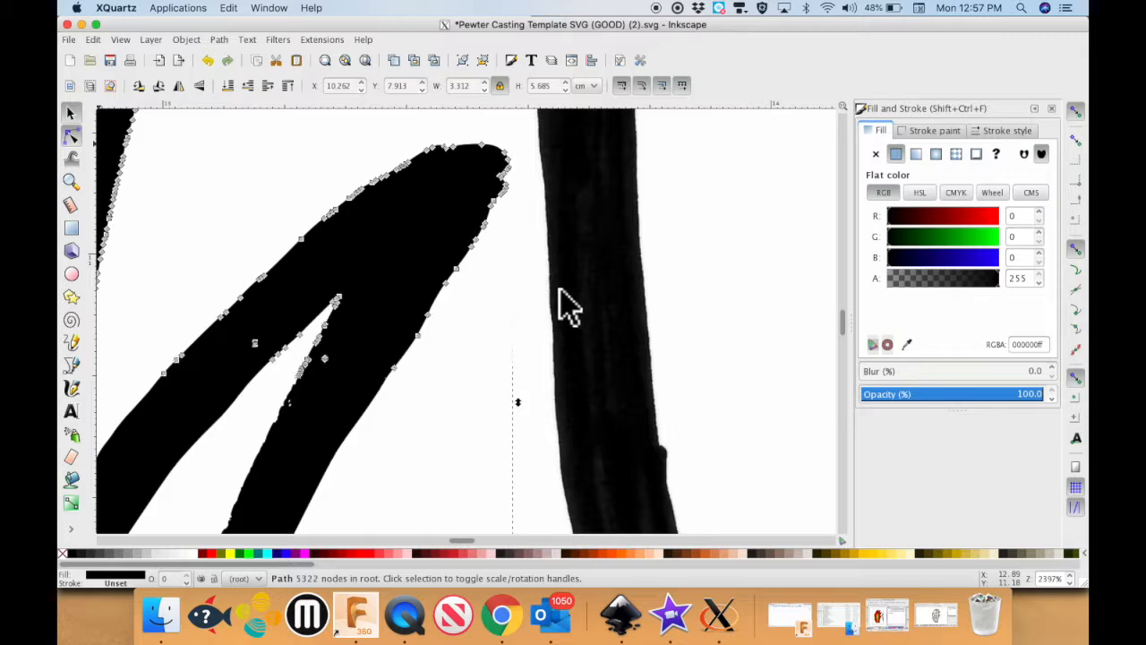
click(71, 134)
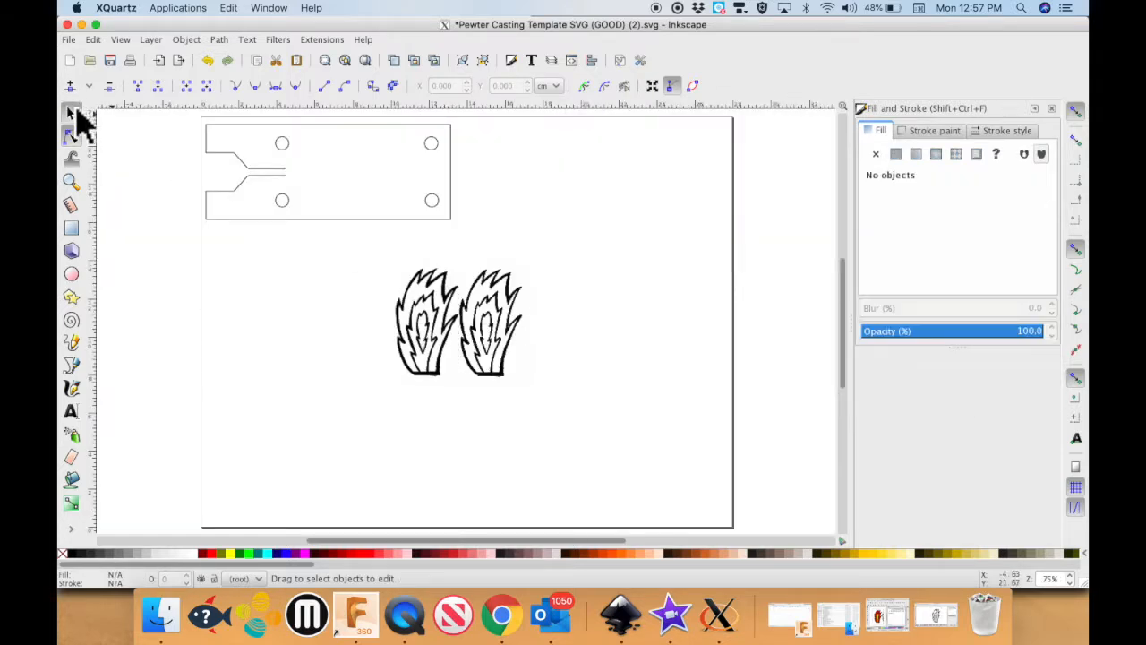
Move the original image right, rotate the traced flame 90° and fit it into the top plate.
click(483, 331)
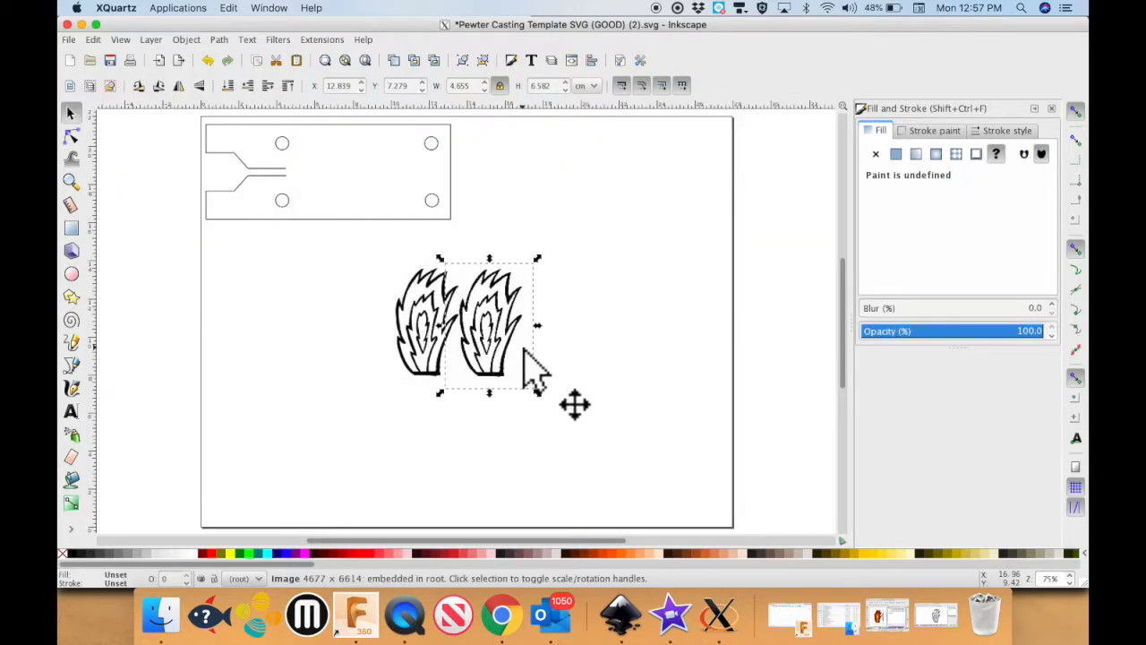
drag(488, 327, 667, 327)
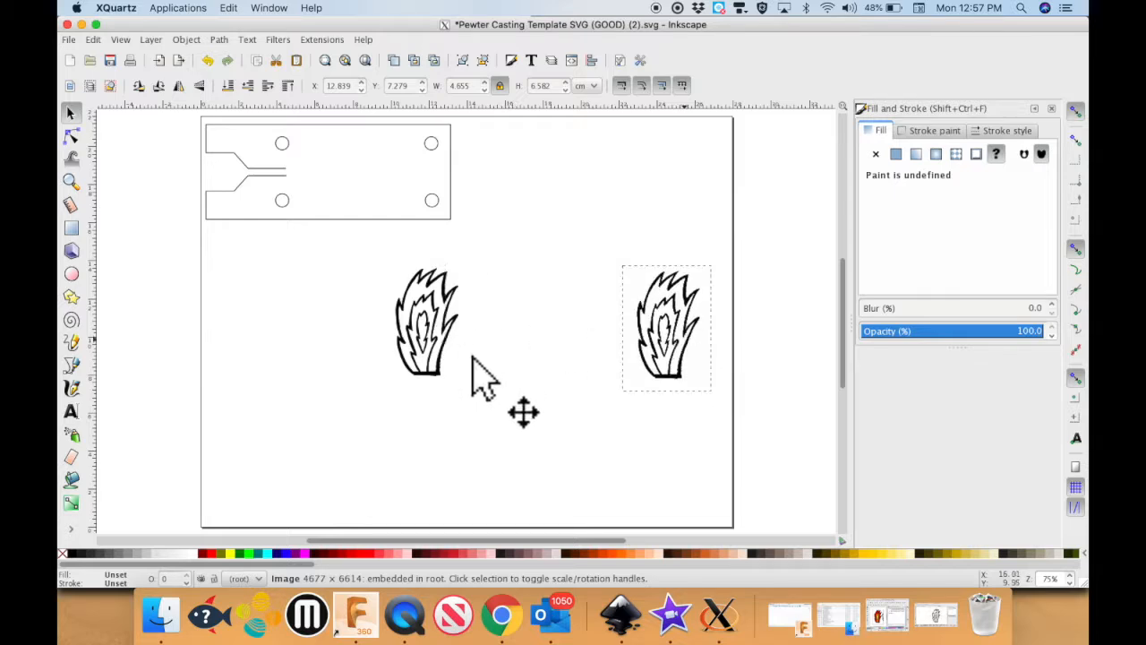
click(427, 323)
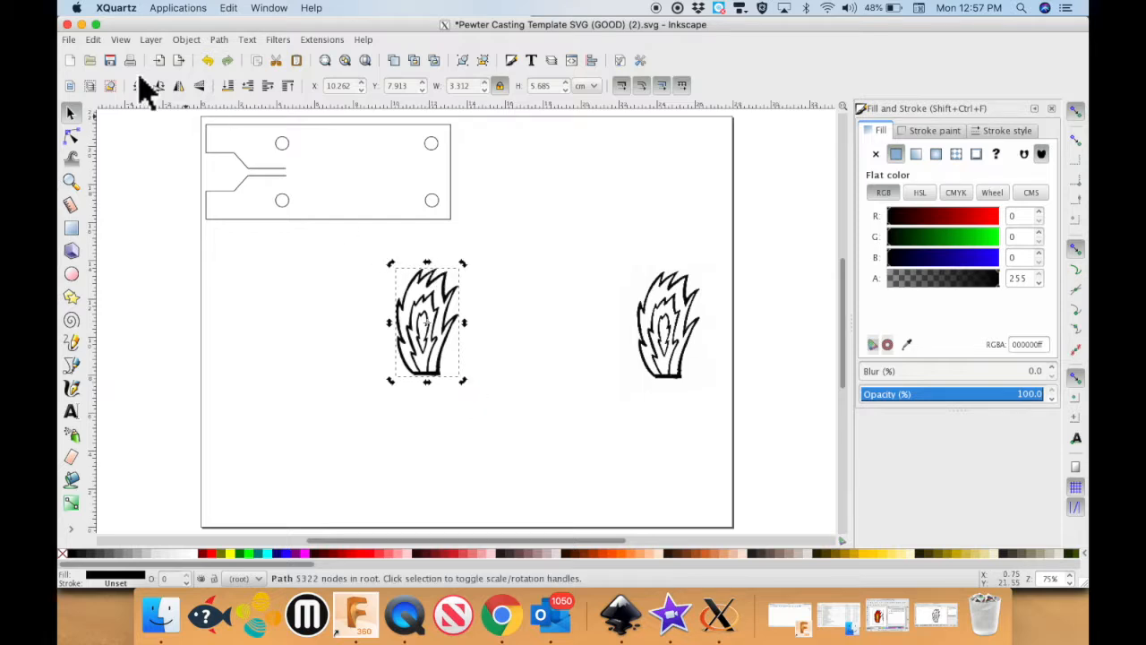
click(138, 85)
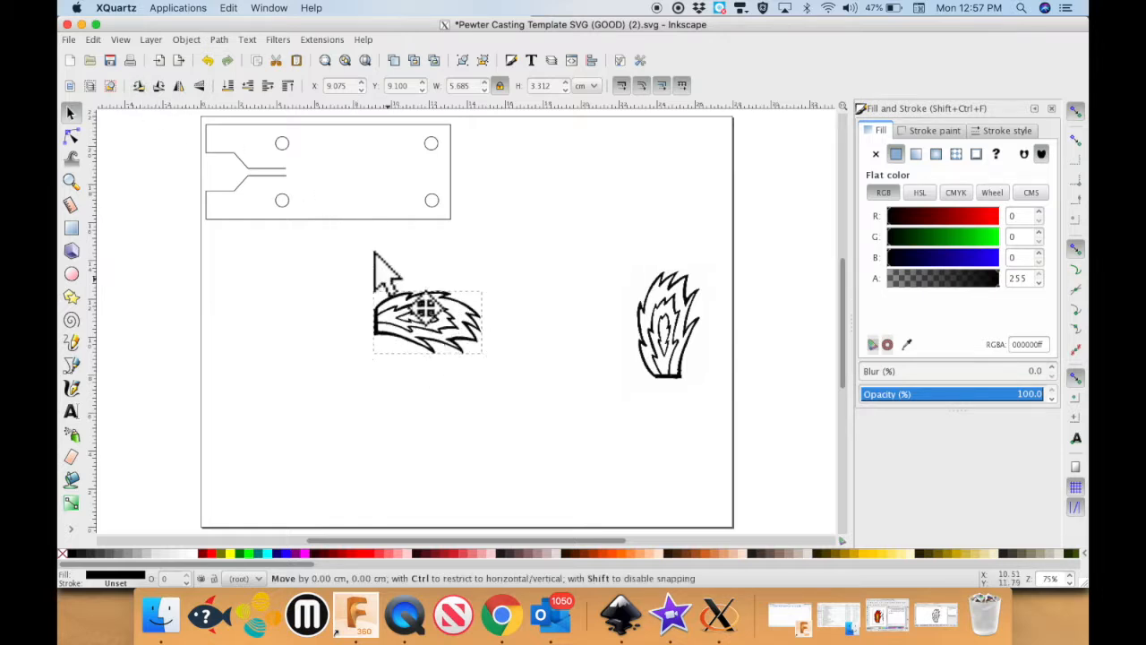
drag(428, 318, 340, 170)
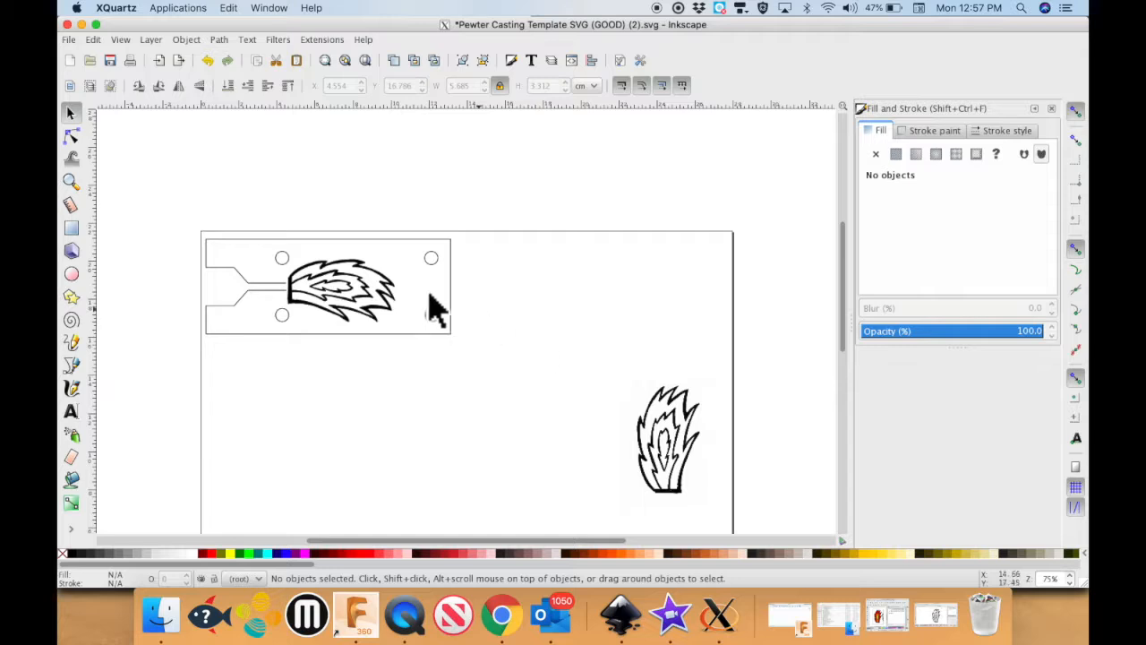
click(340, 286)
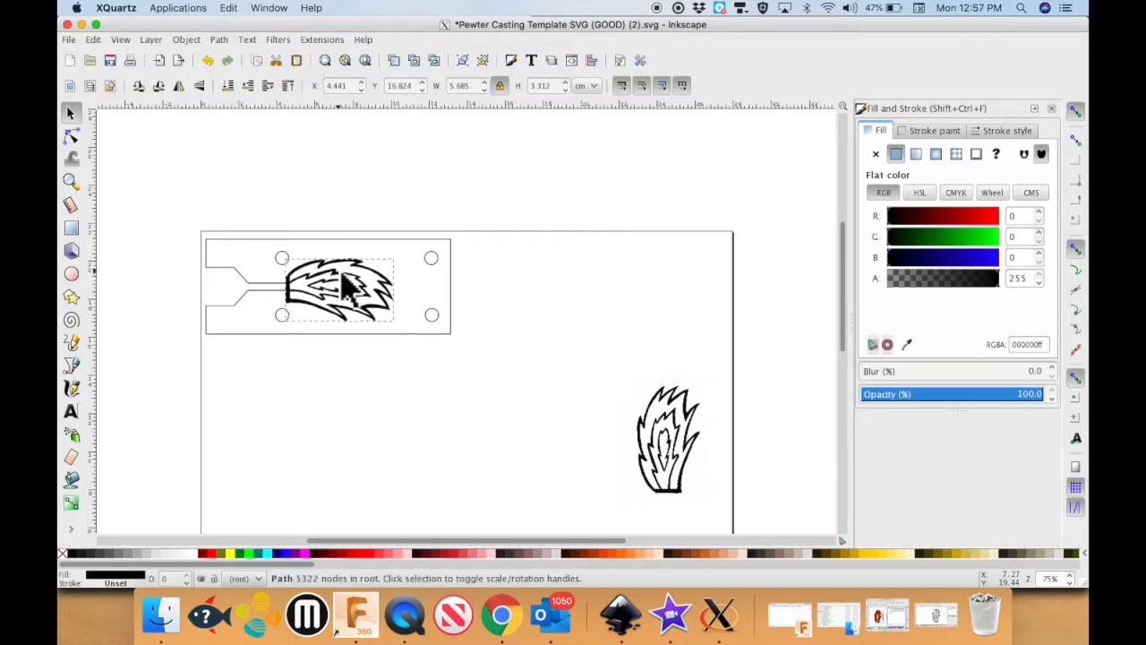
click(415, 268)
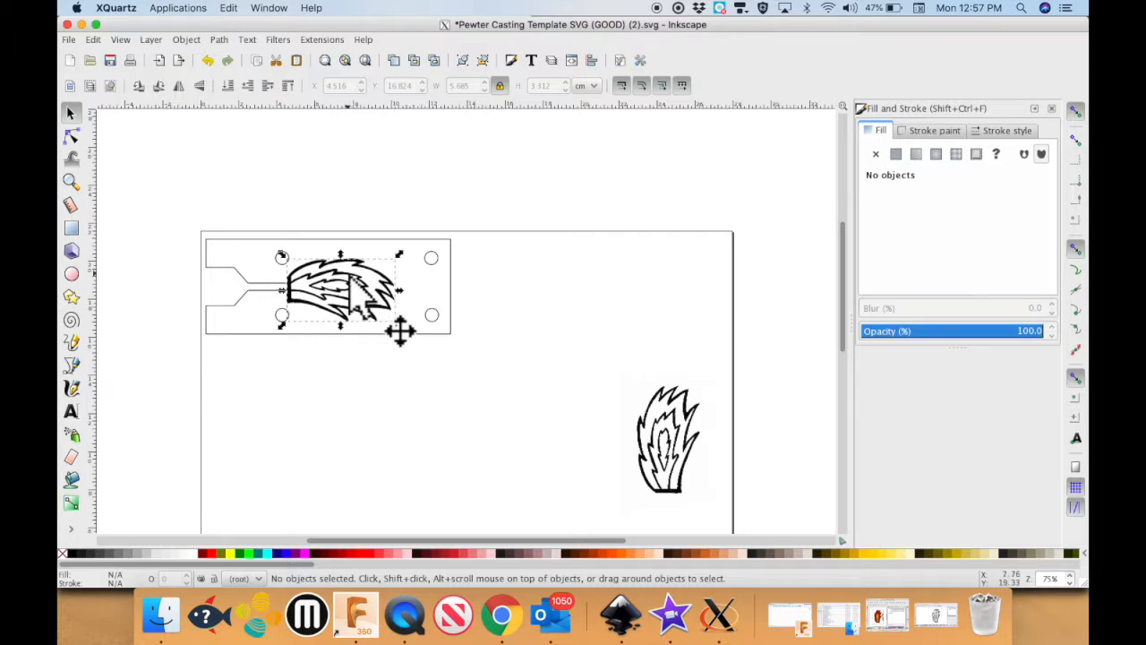
click(340, 287)
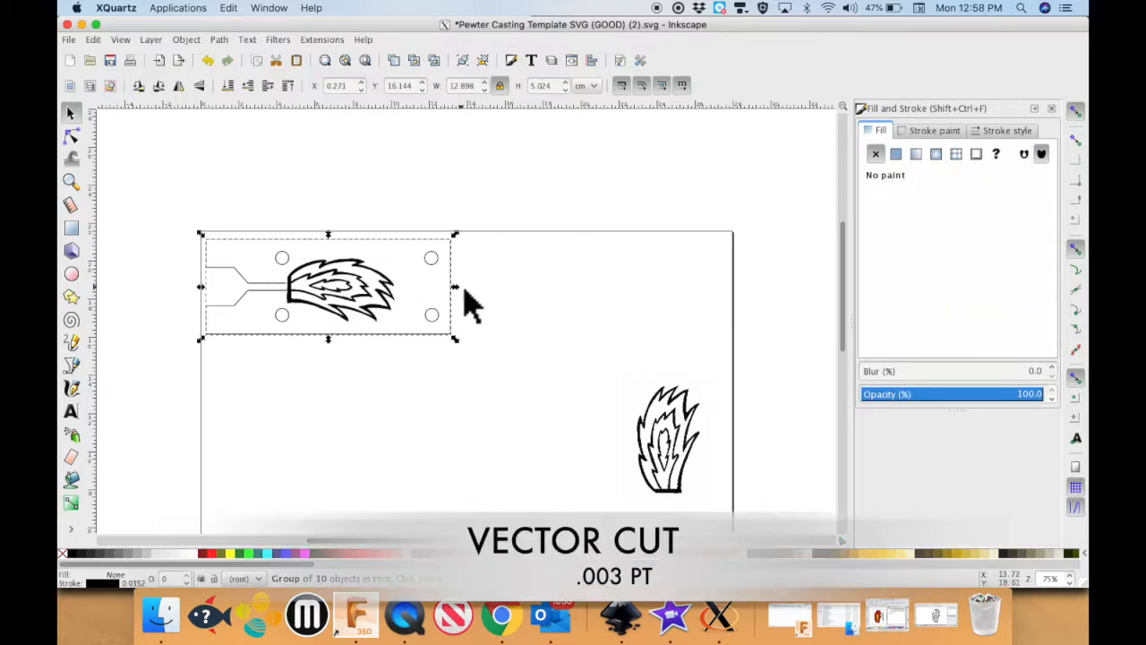
mouse_move(448, 319)
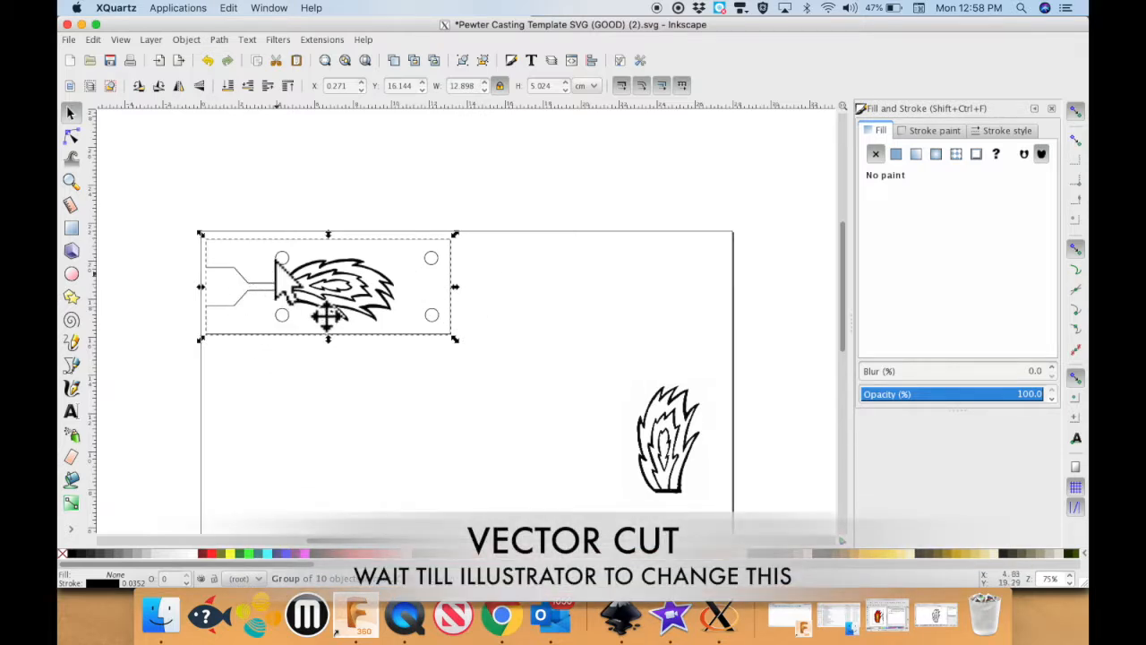
Copy the plate group with its traced flame and line the pasted copy up below the first plate.
click(439, 344)
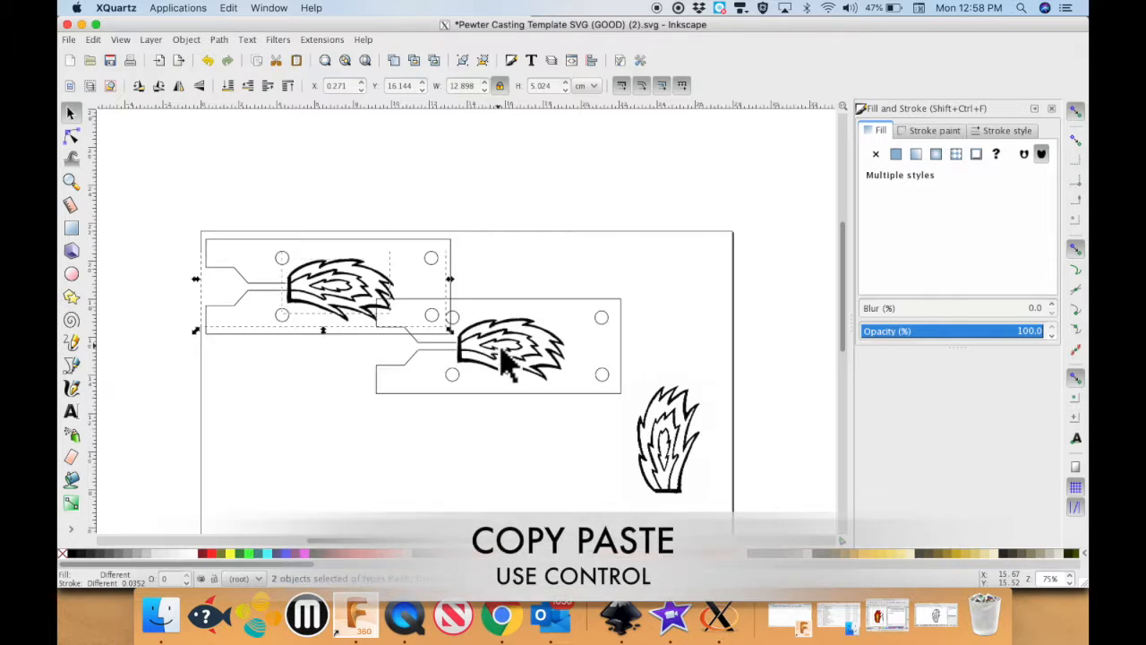
drag(510, 349, 353, 398)
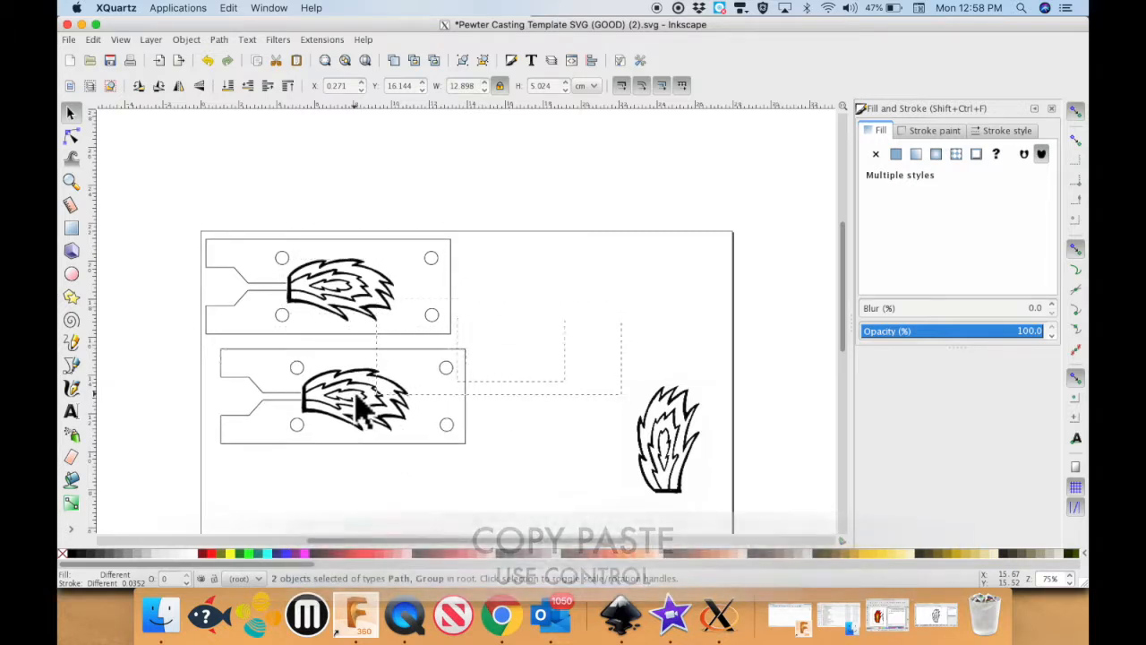
drag(358, 403, 345, 394)
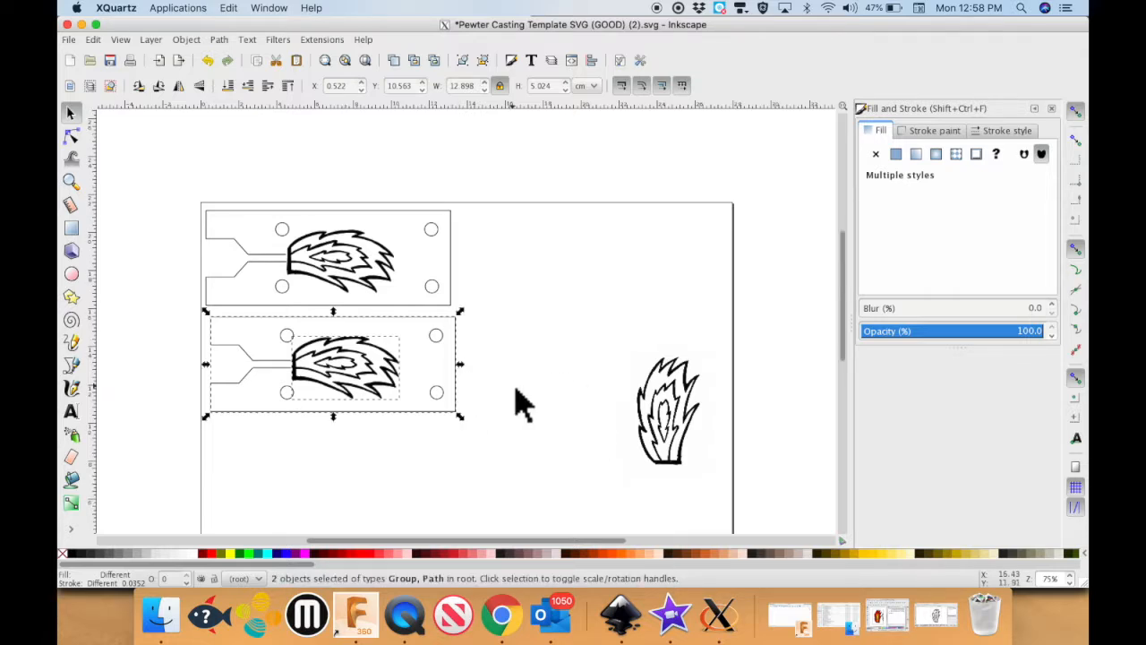
click(336, 368)
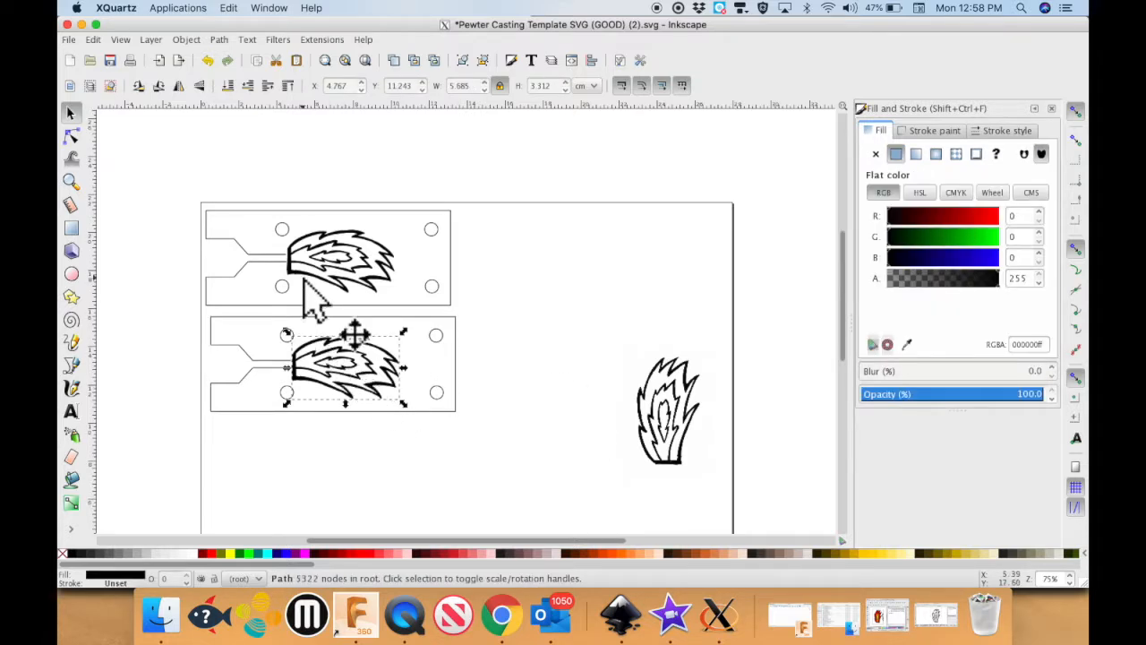
Give the copied flame path no fill and a flat black stroke.
click(71, 134)
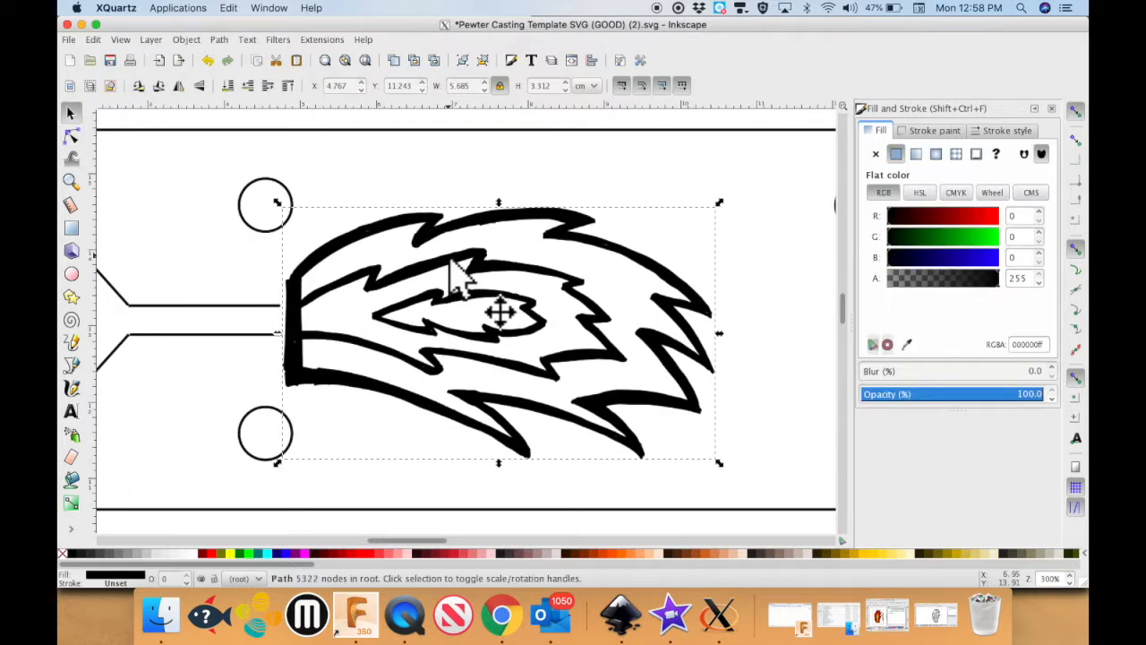
click(218, 39)
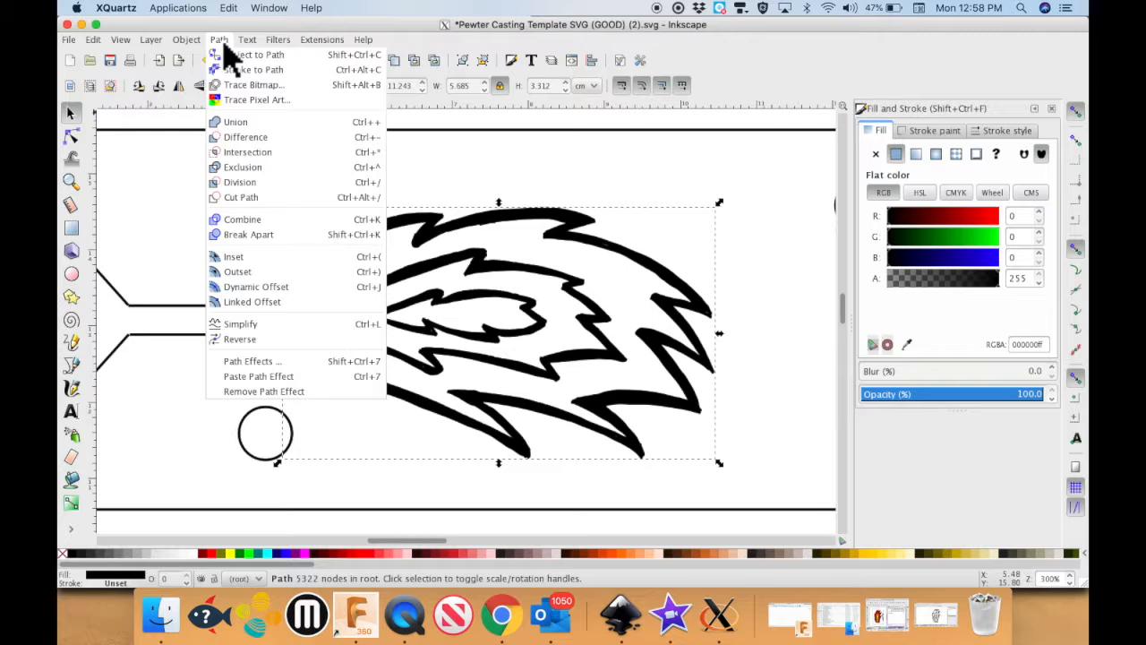
click(185, 39)
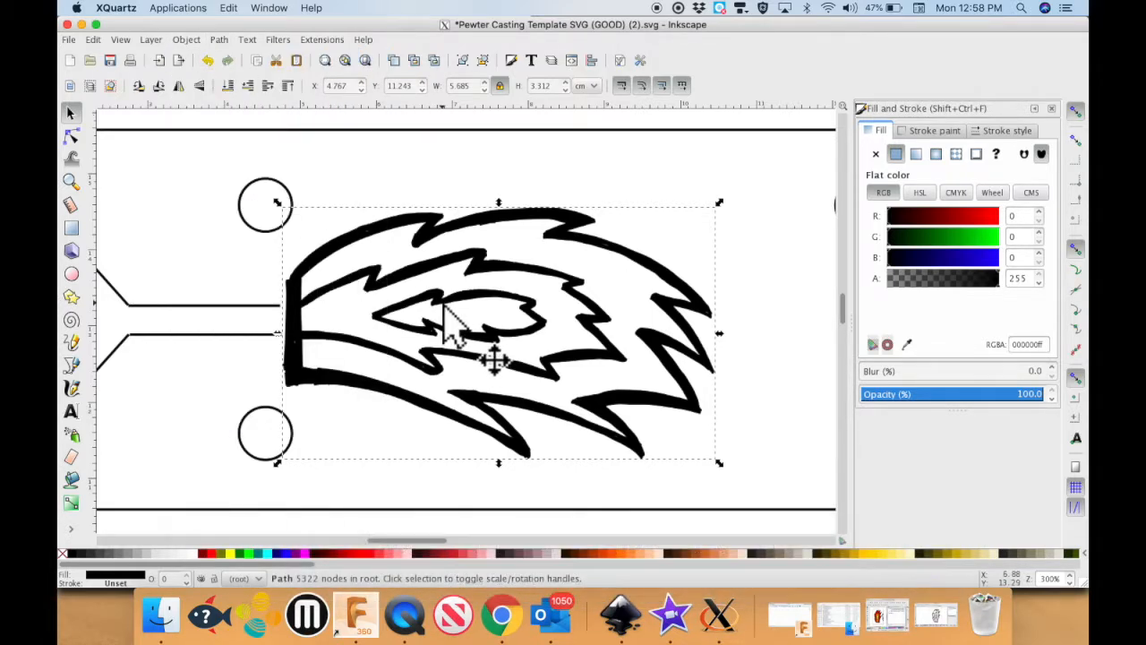
click(876, 153)
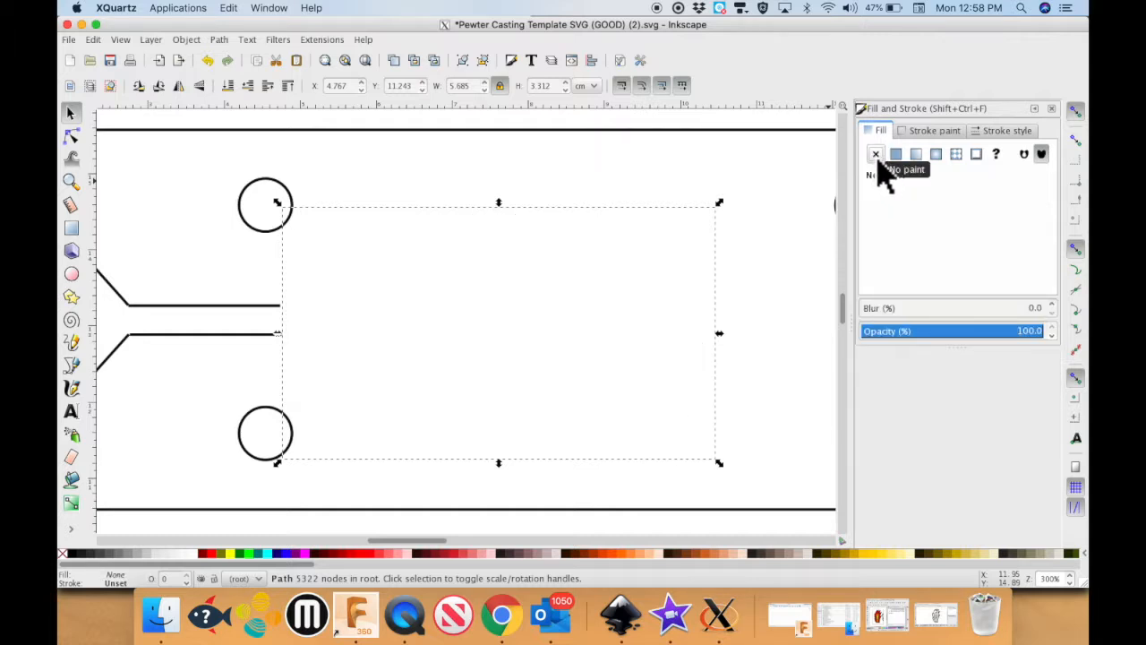
click(931, 130)
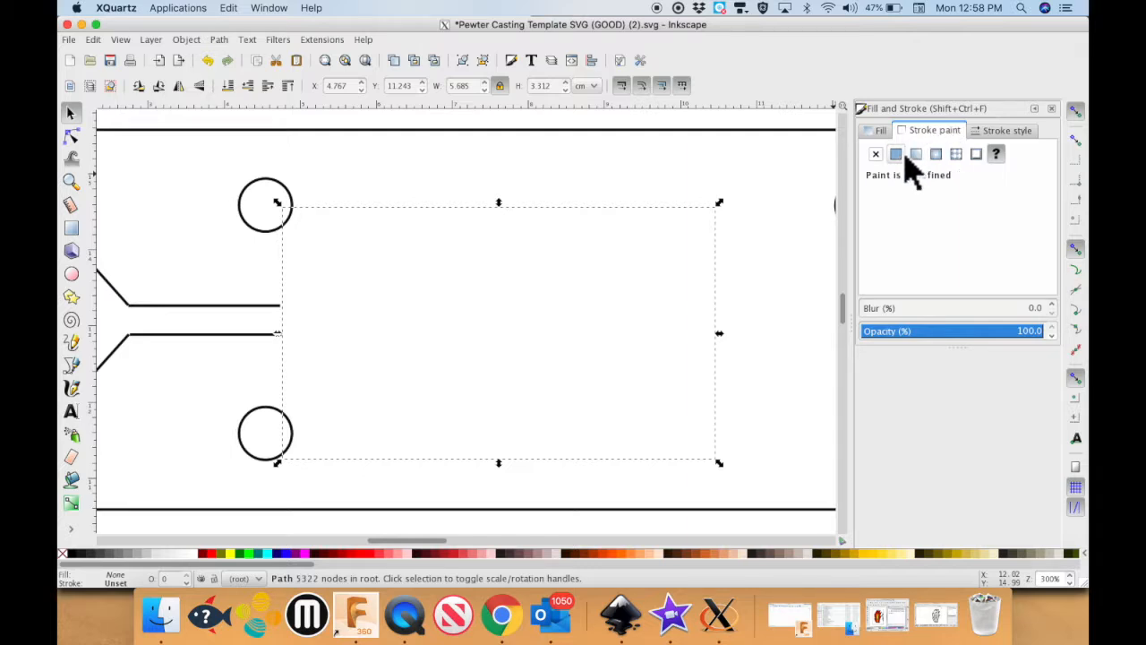
click(896, 153)
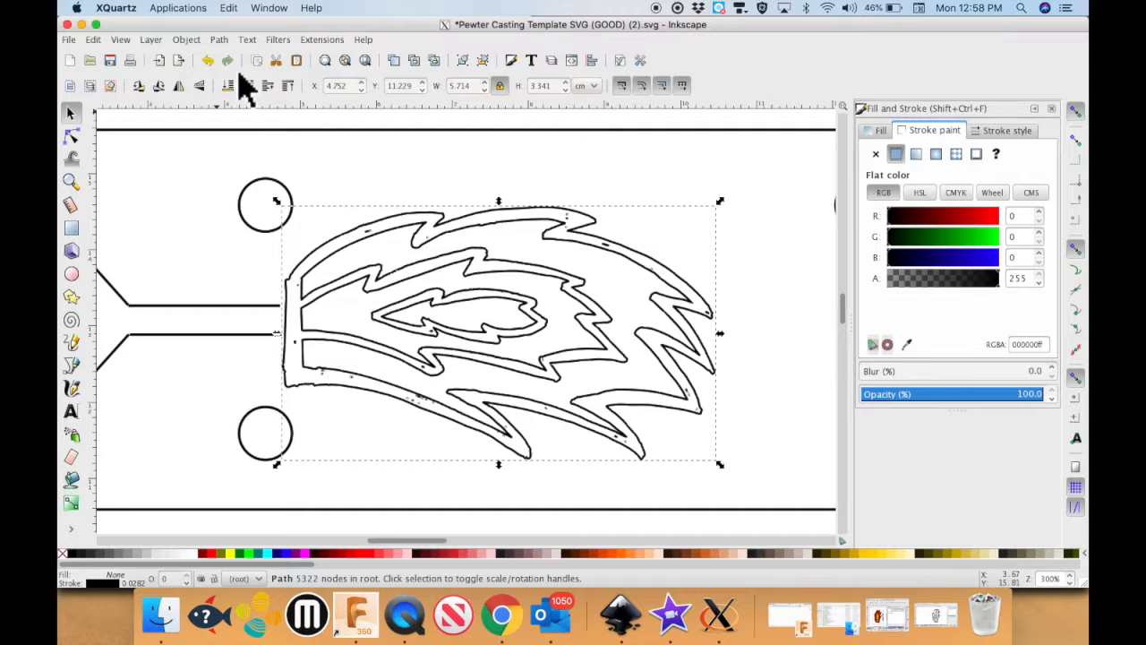
mouse_move(199, 54)
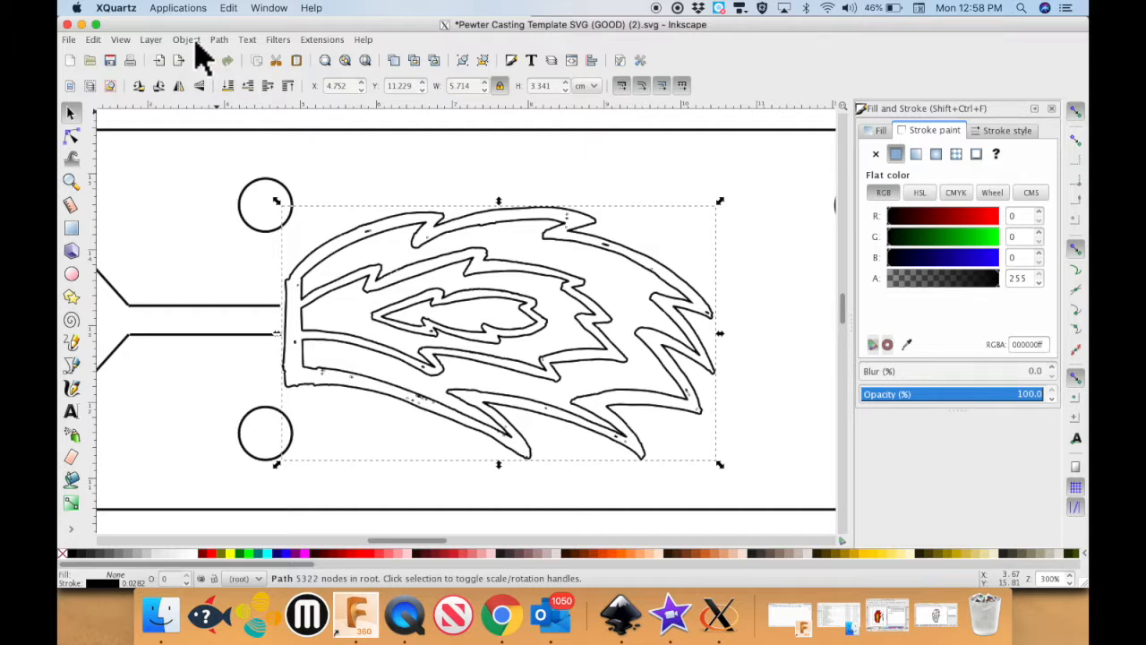
Break the flame outline apart and select the inner flame outlines for removal.
click(219, 39)
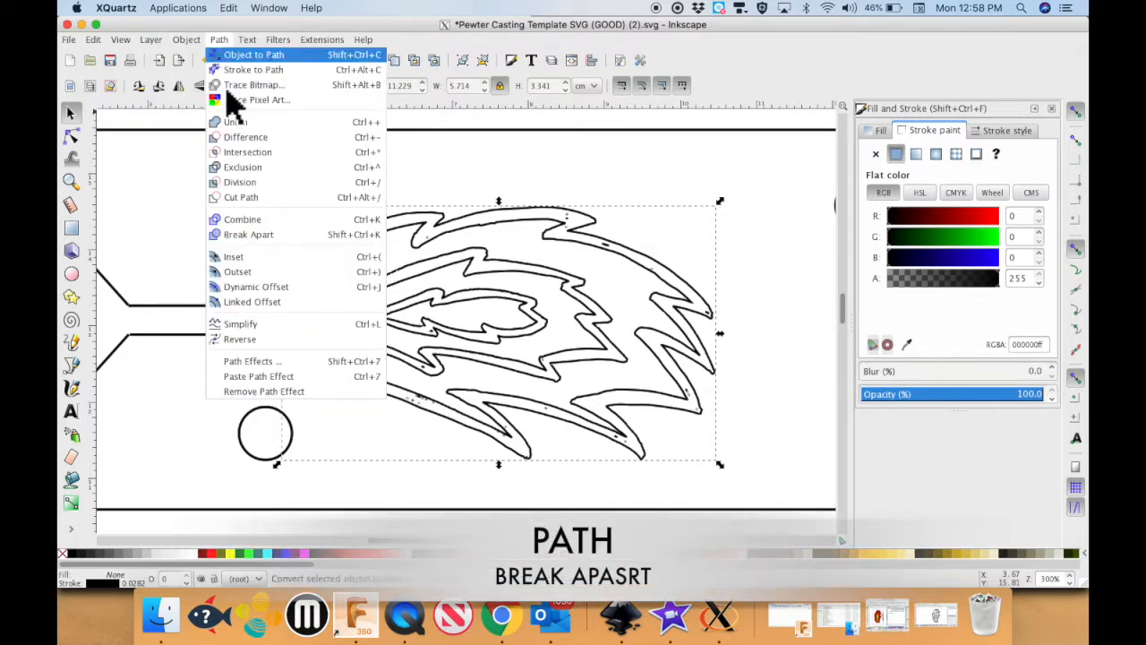
mouse_move(249, 234)
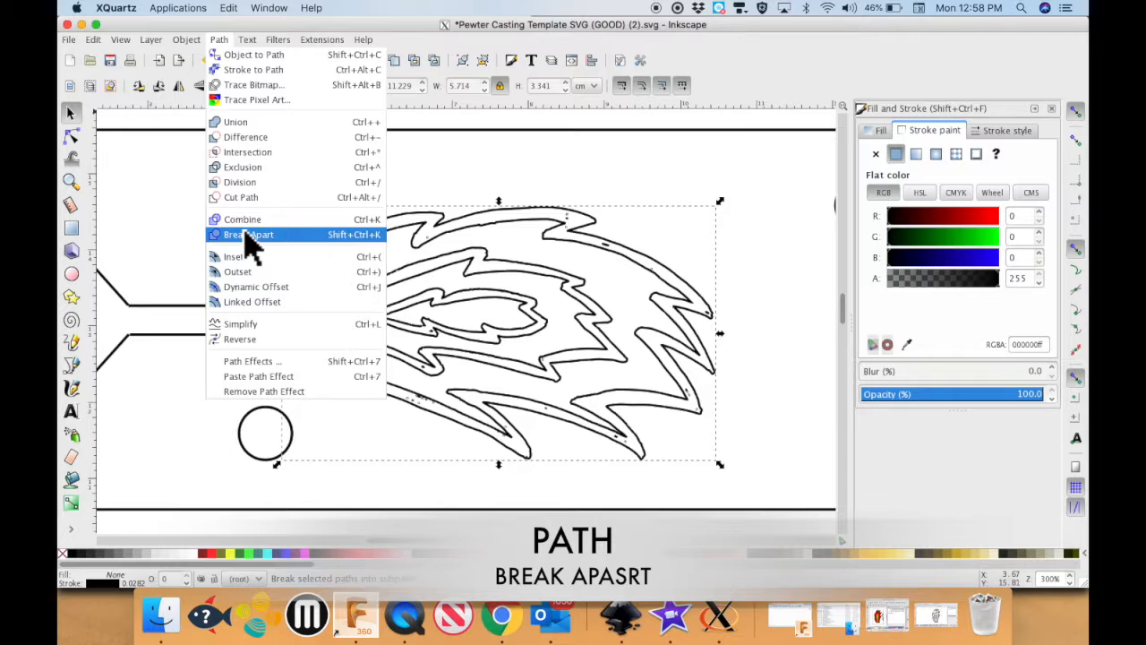
click(248, 234)
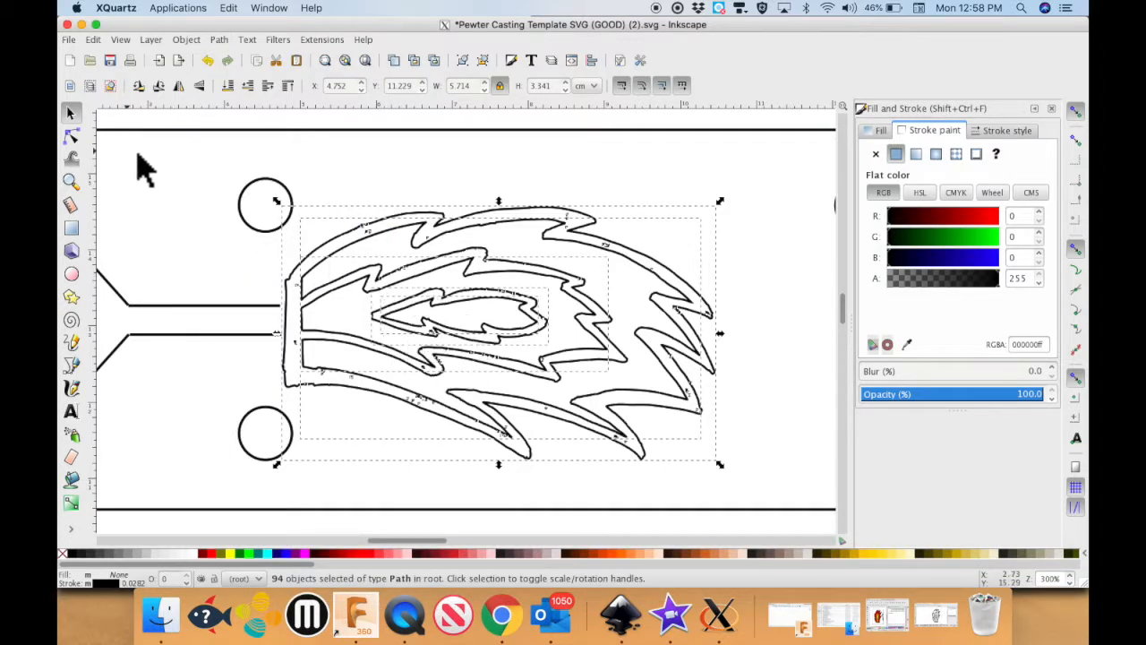
click(71, 134)
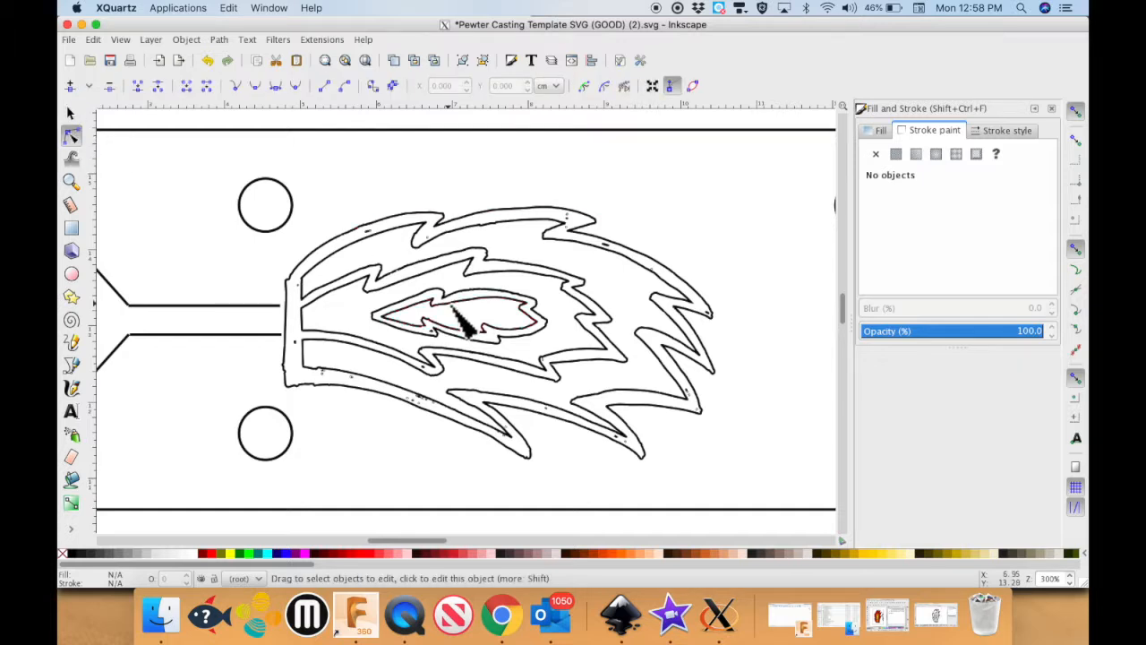
click(456, 318)
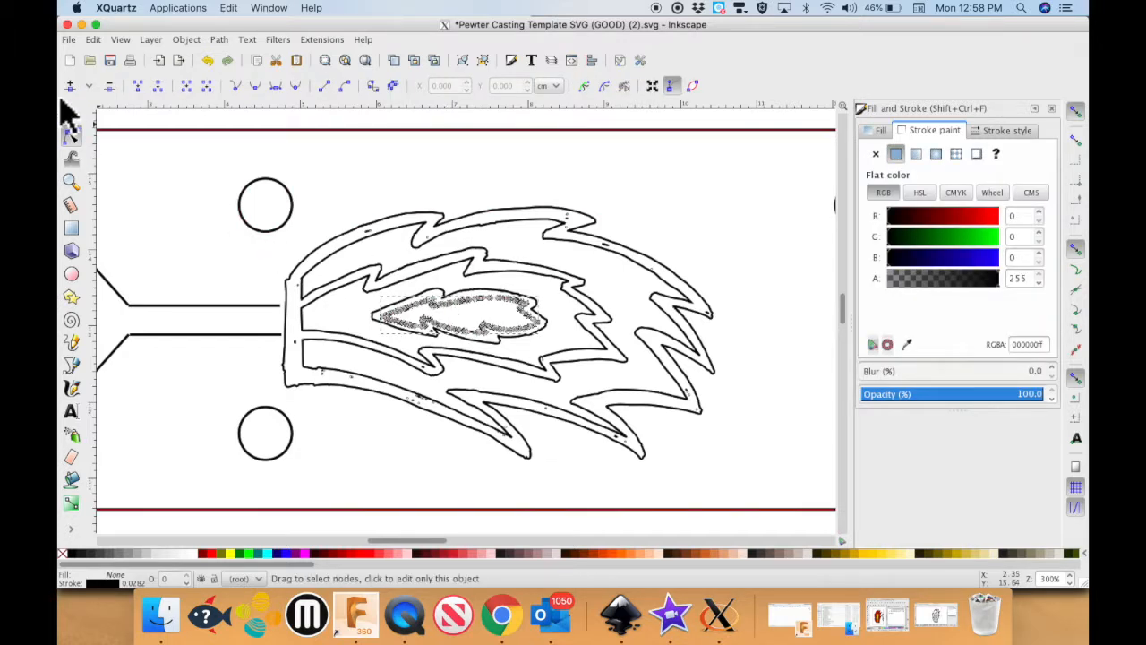
click(70, 112)
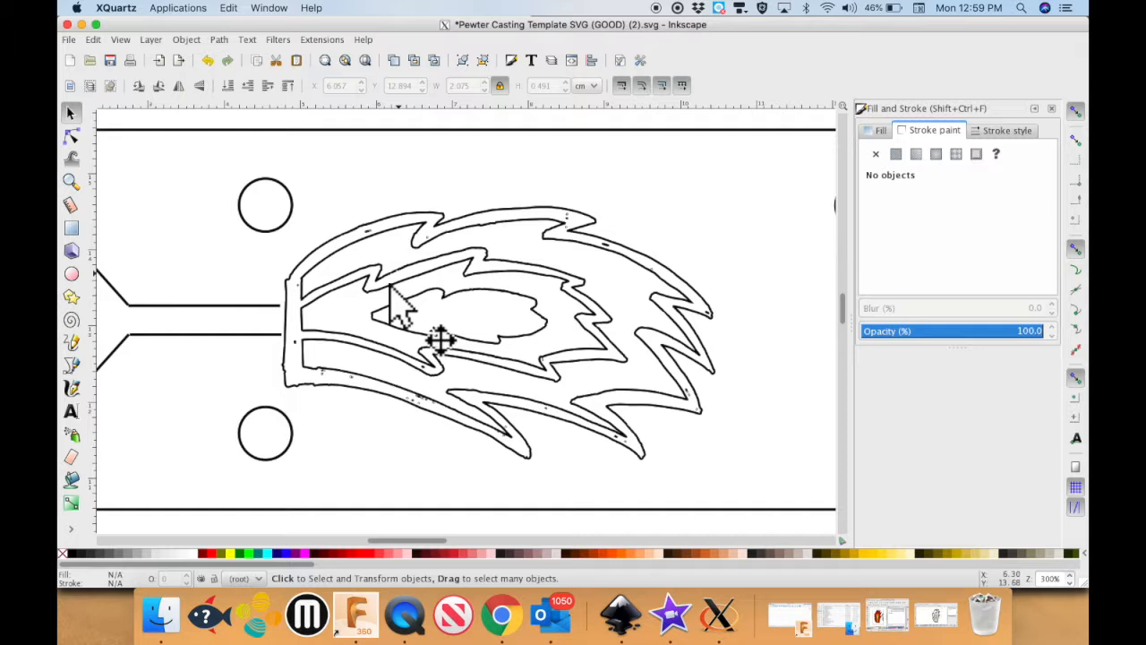
click(367, 314)
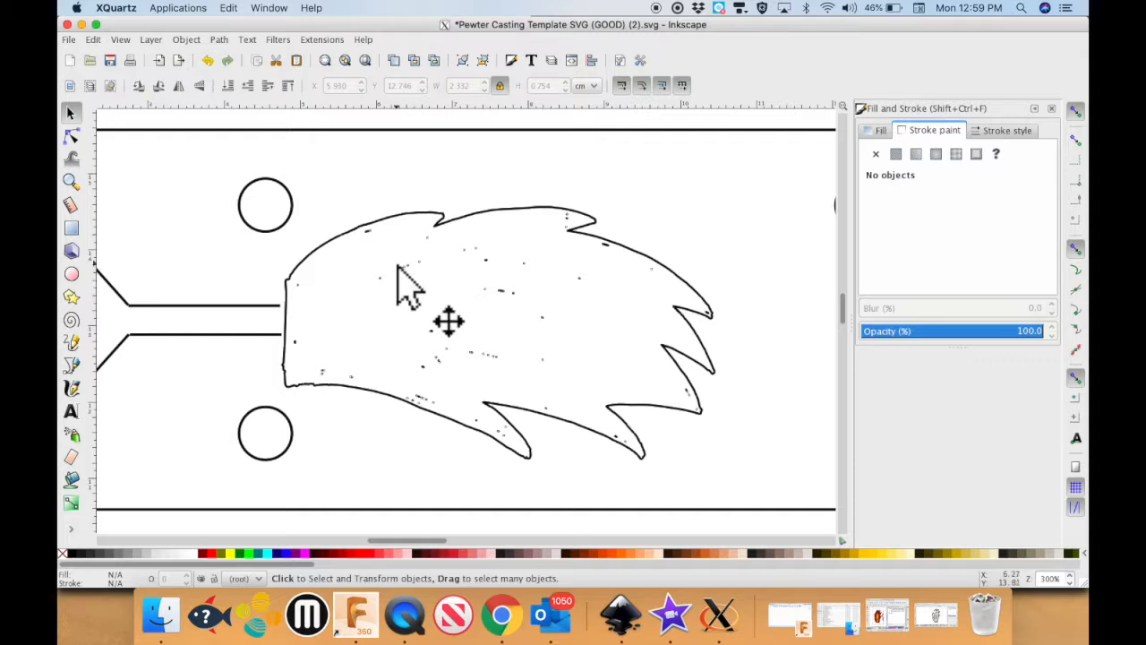
mouse_move(443, 260)
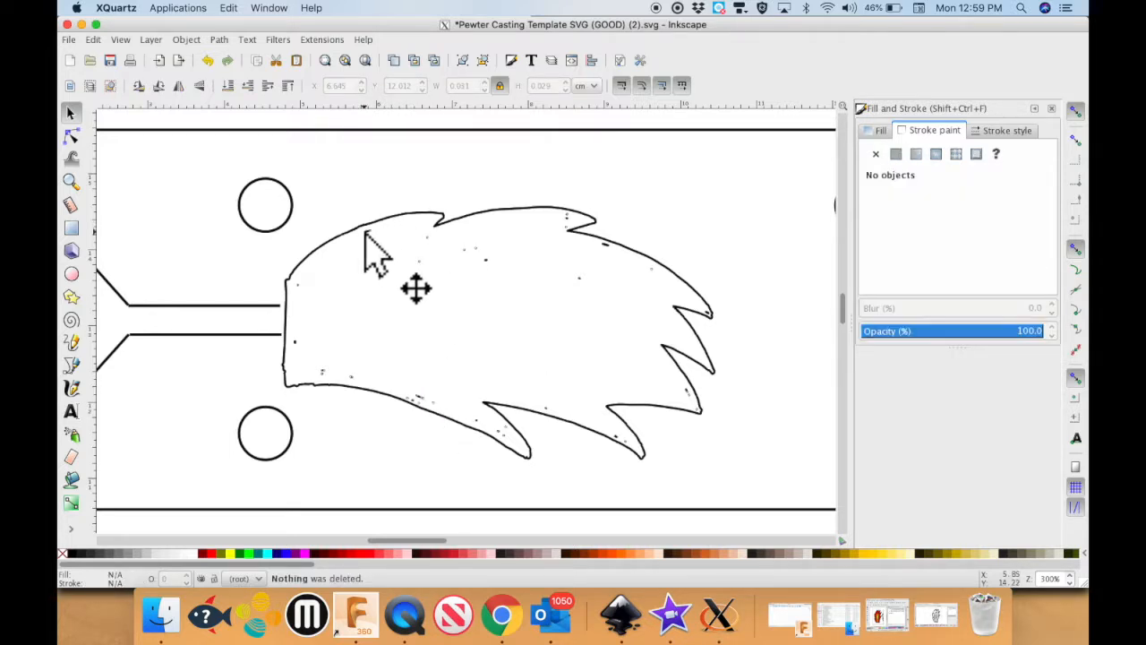
mouse_move(578, 246)
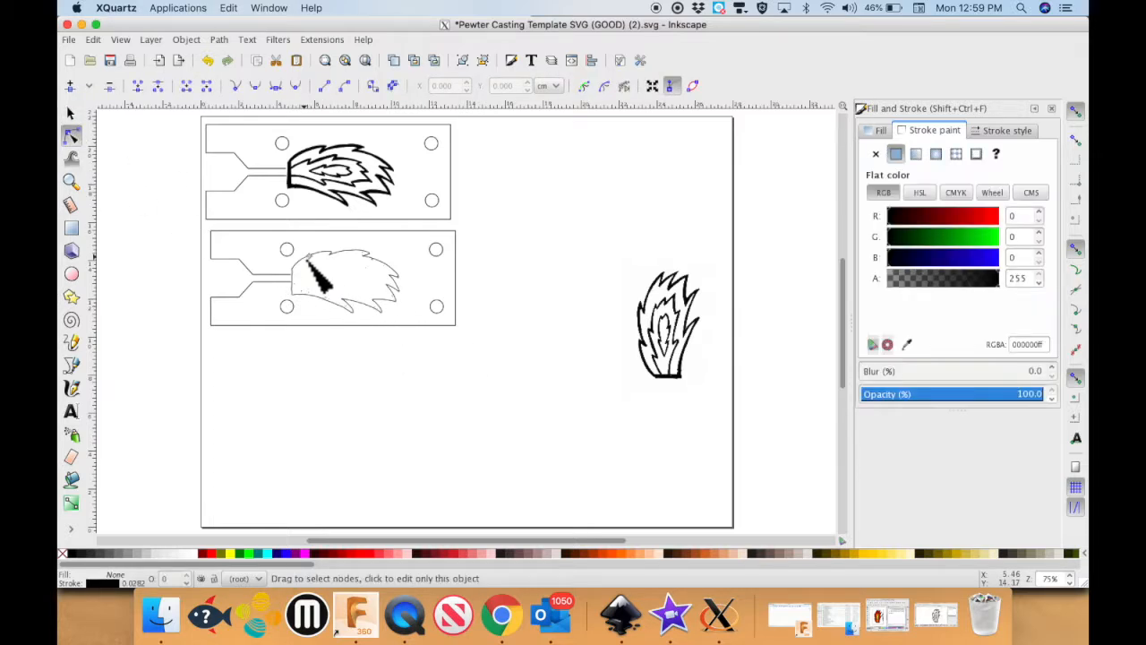
drag(318, 277, 228, 295)
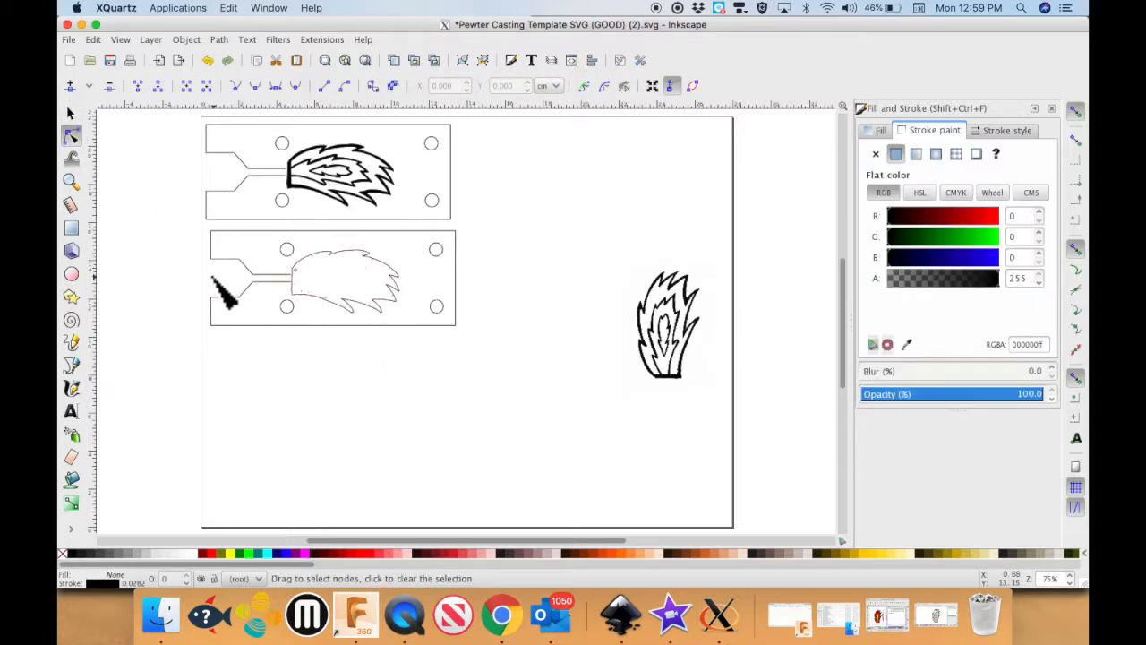
click(313, 286)
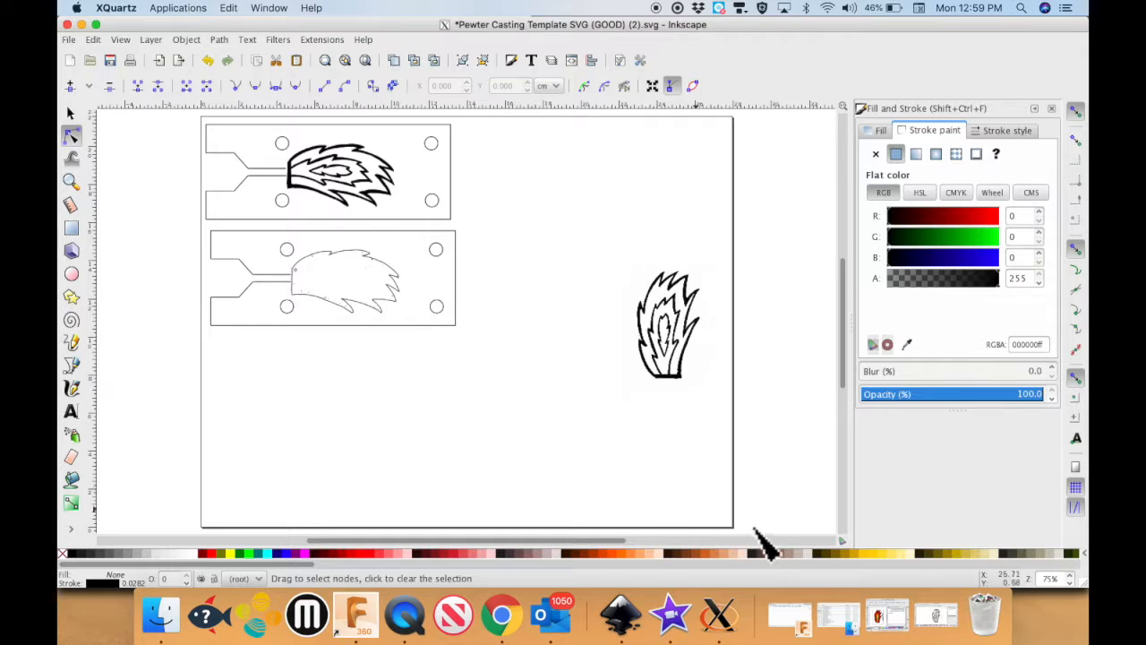
click(327, 170)
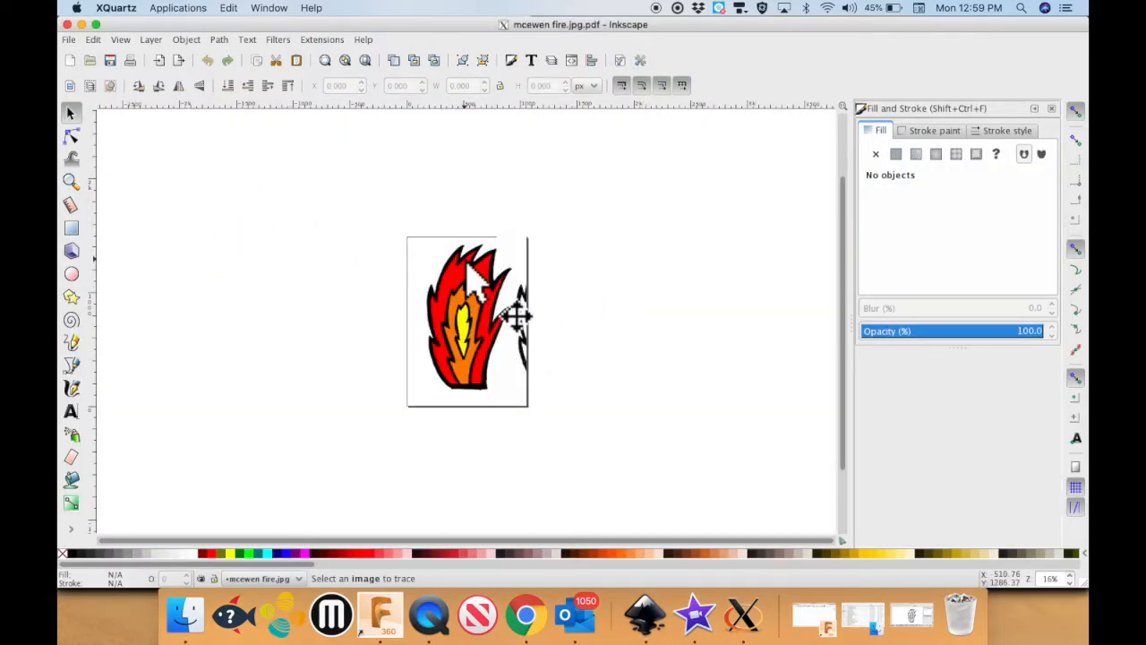
Select the red and orange mcewen fire image with the node tool.
click(70, 135)
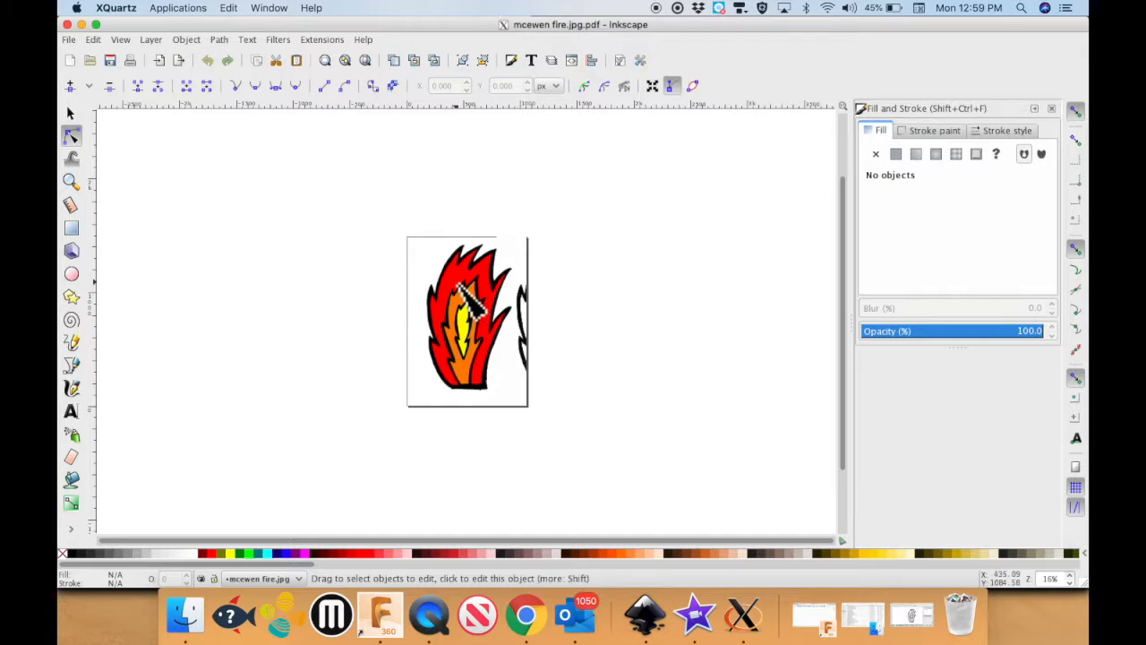
click(462, 322)
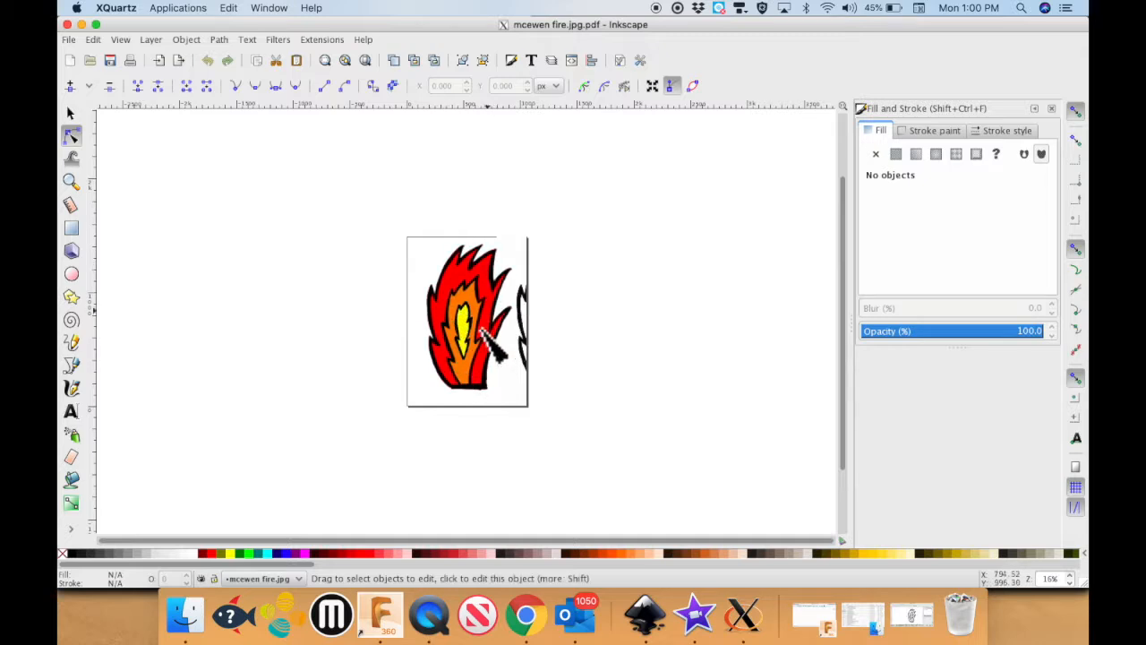
mouse_move(614, 313)
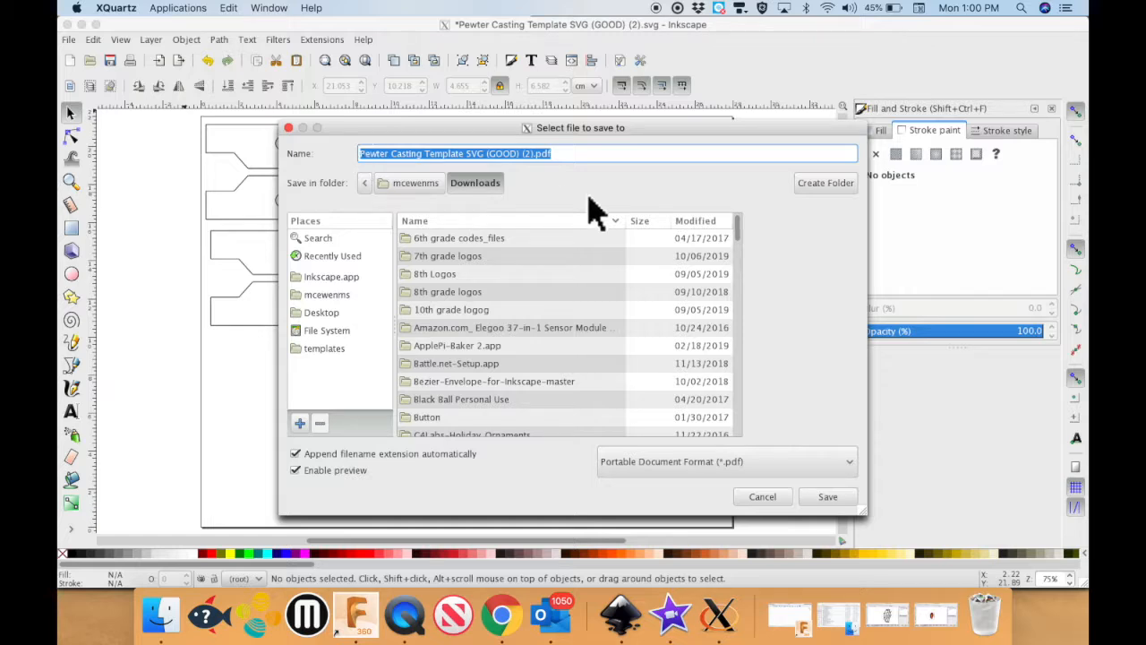
Save as 'mcewen pewter mold' PDF on the Desktop, accepting the default PDF options.
text(mcewen)
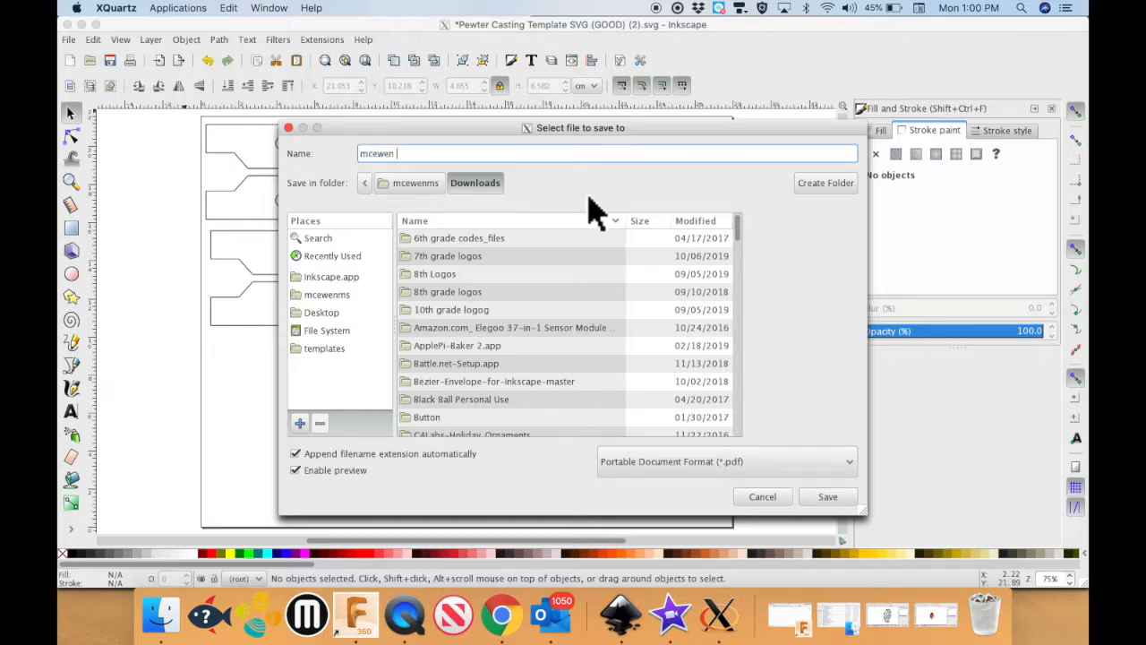
text(pewt)
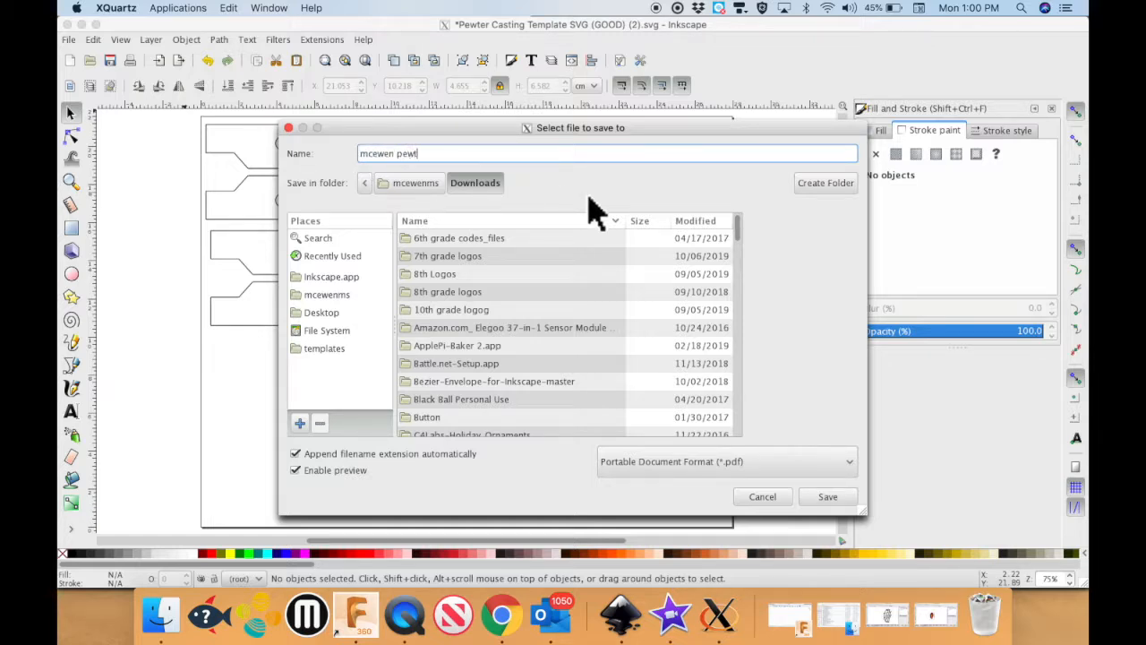
text(er)
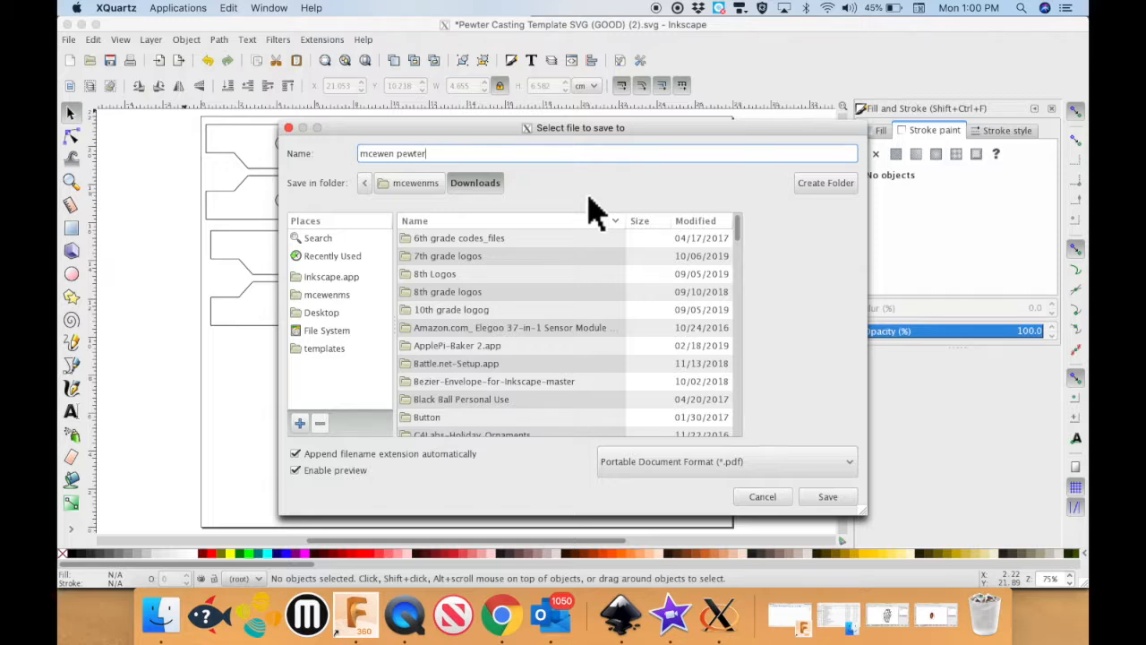
text(mold)
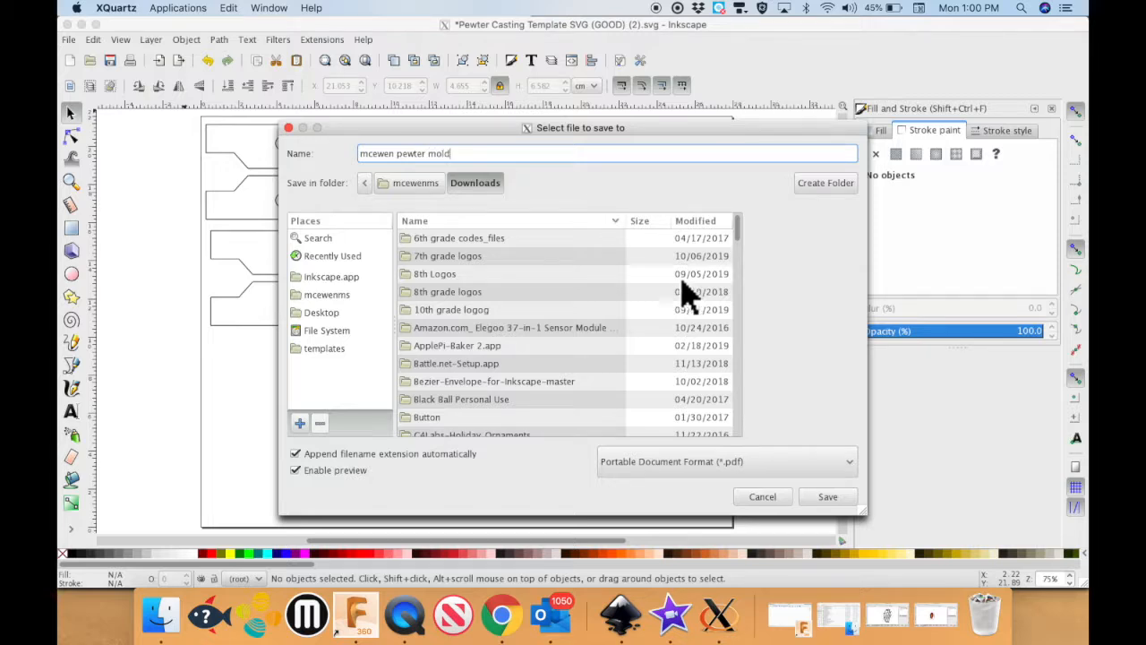
click(322, 312)
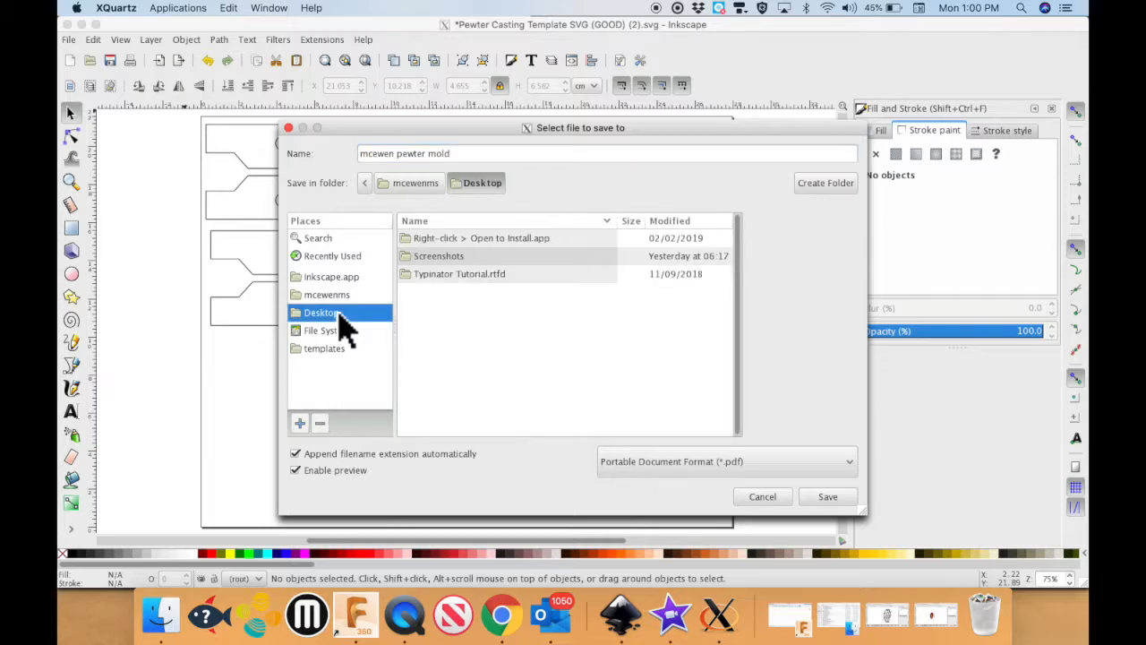
click(827, 496)
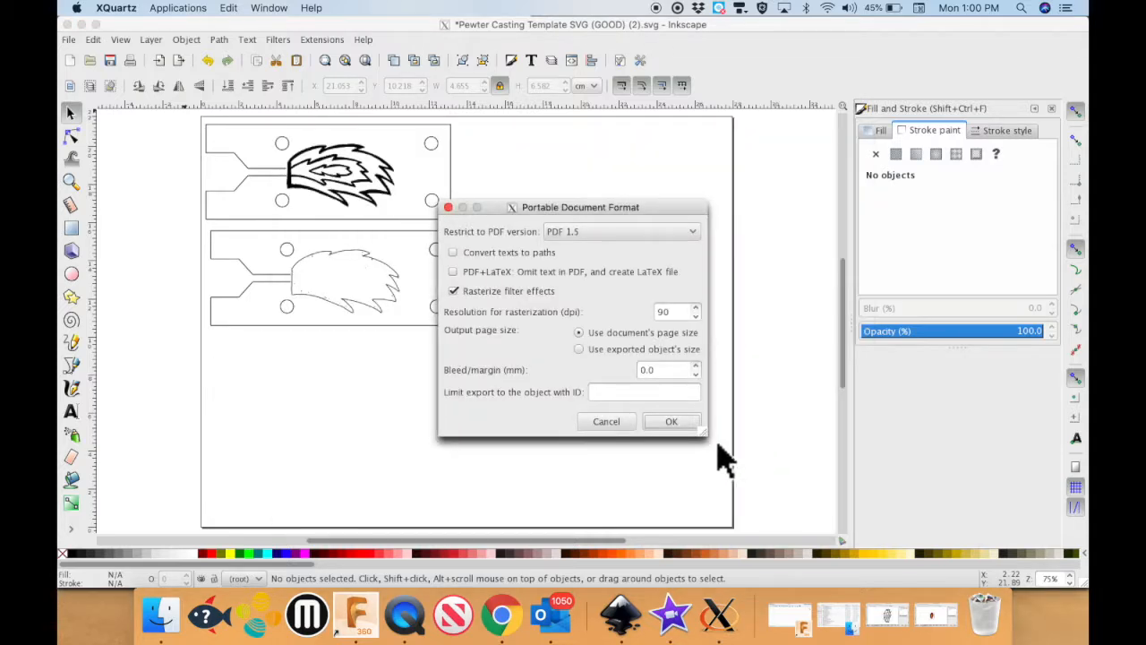
click(672, 421)
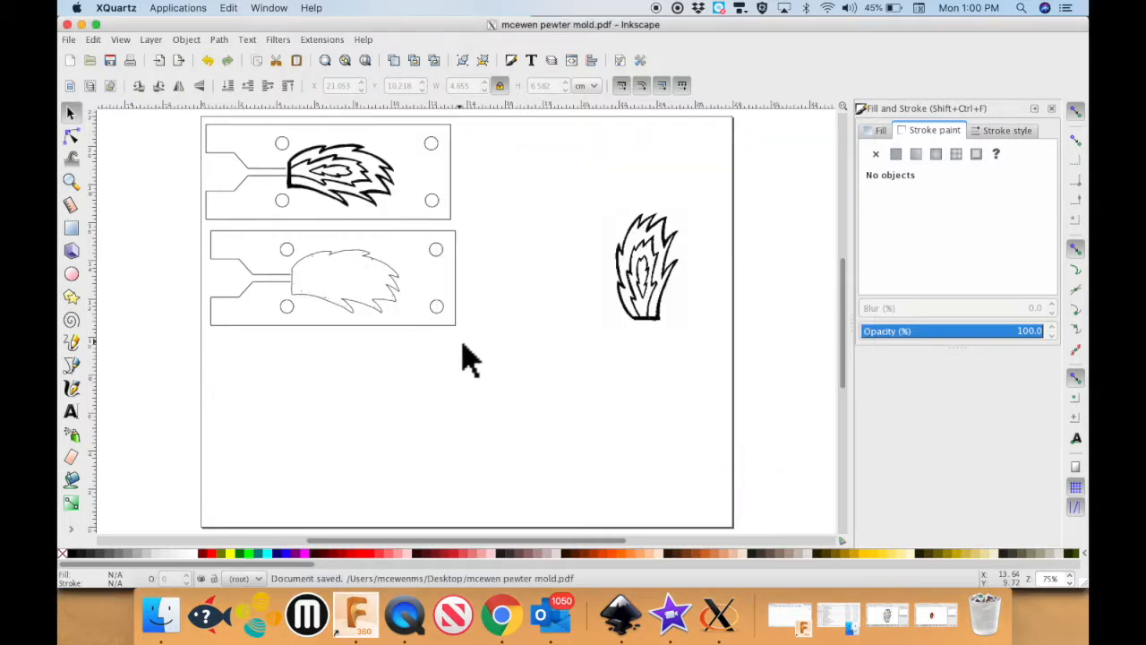
click(471, 358)
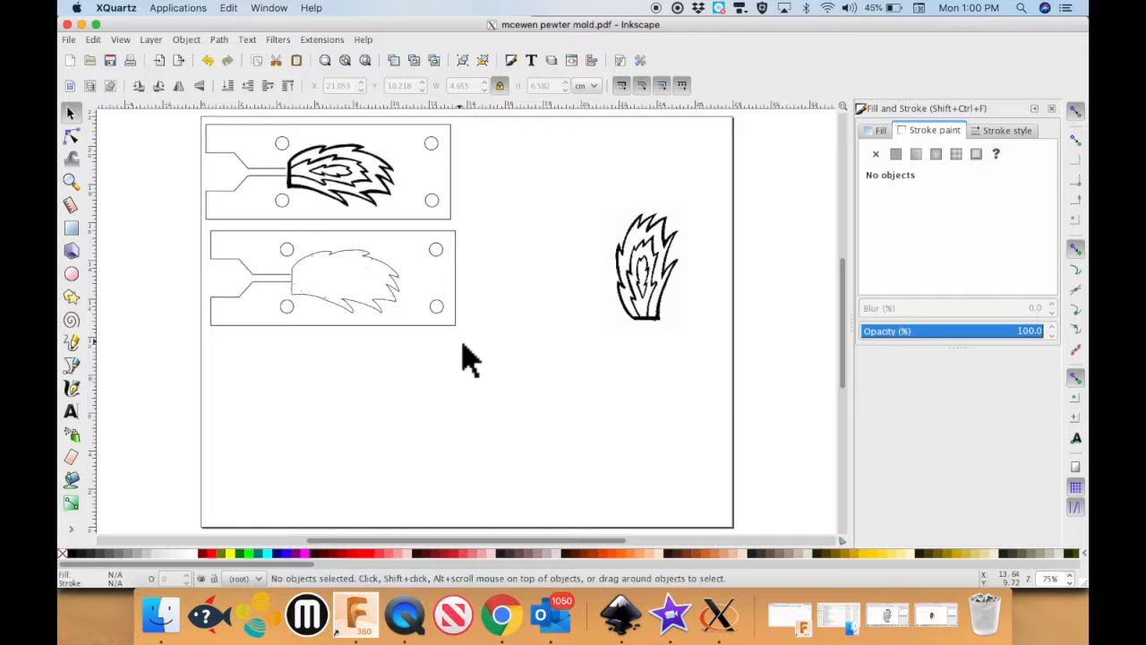
mouse_move(332, 192)
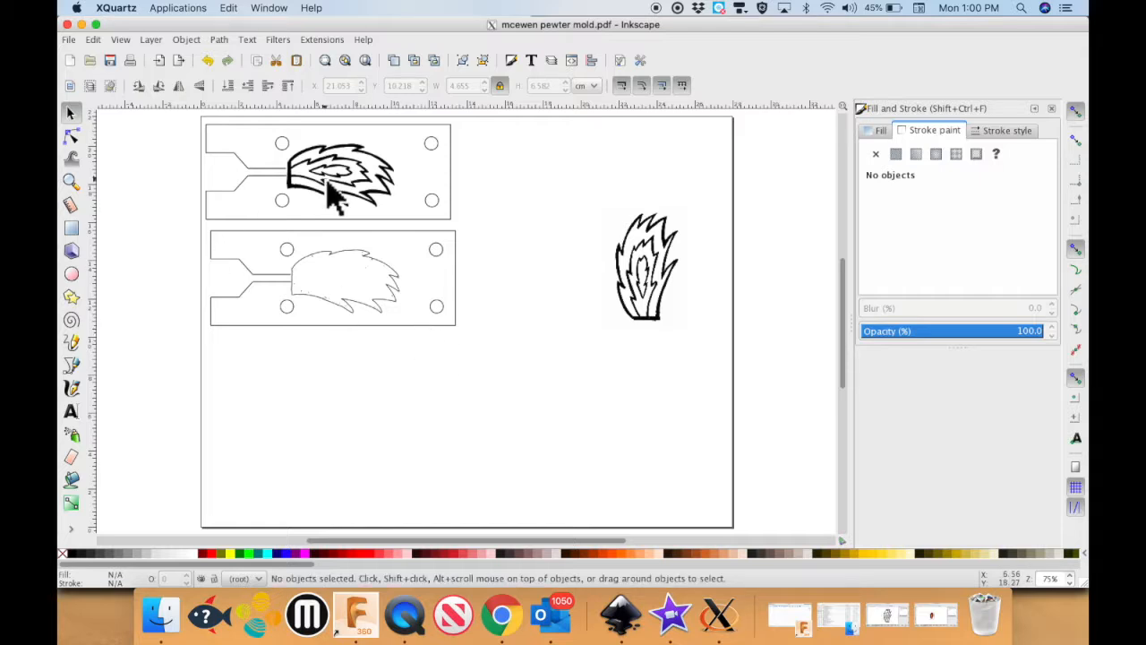